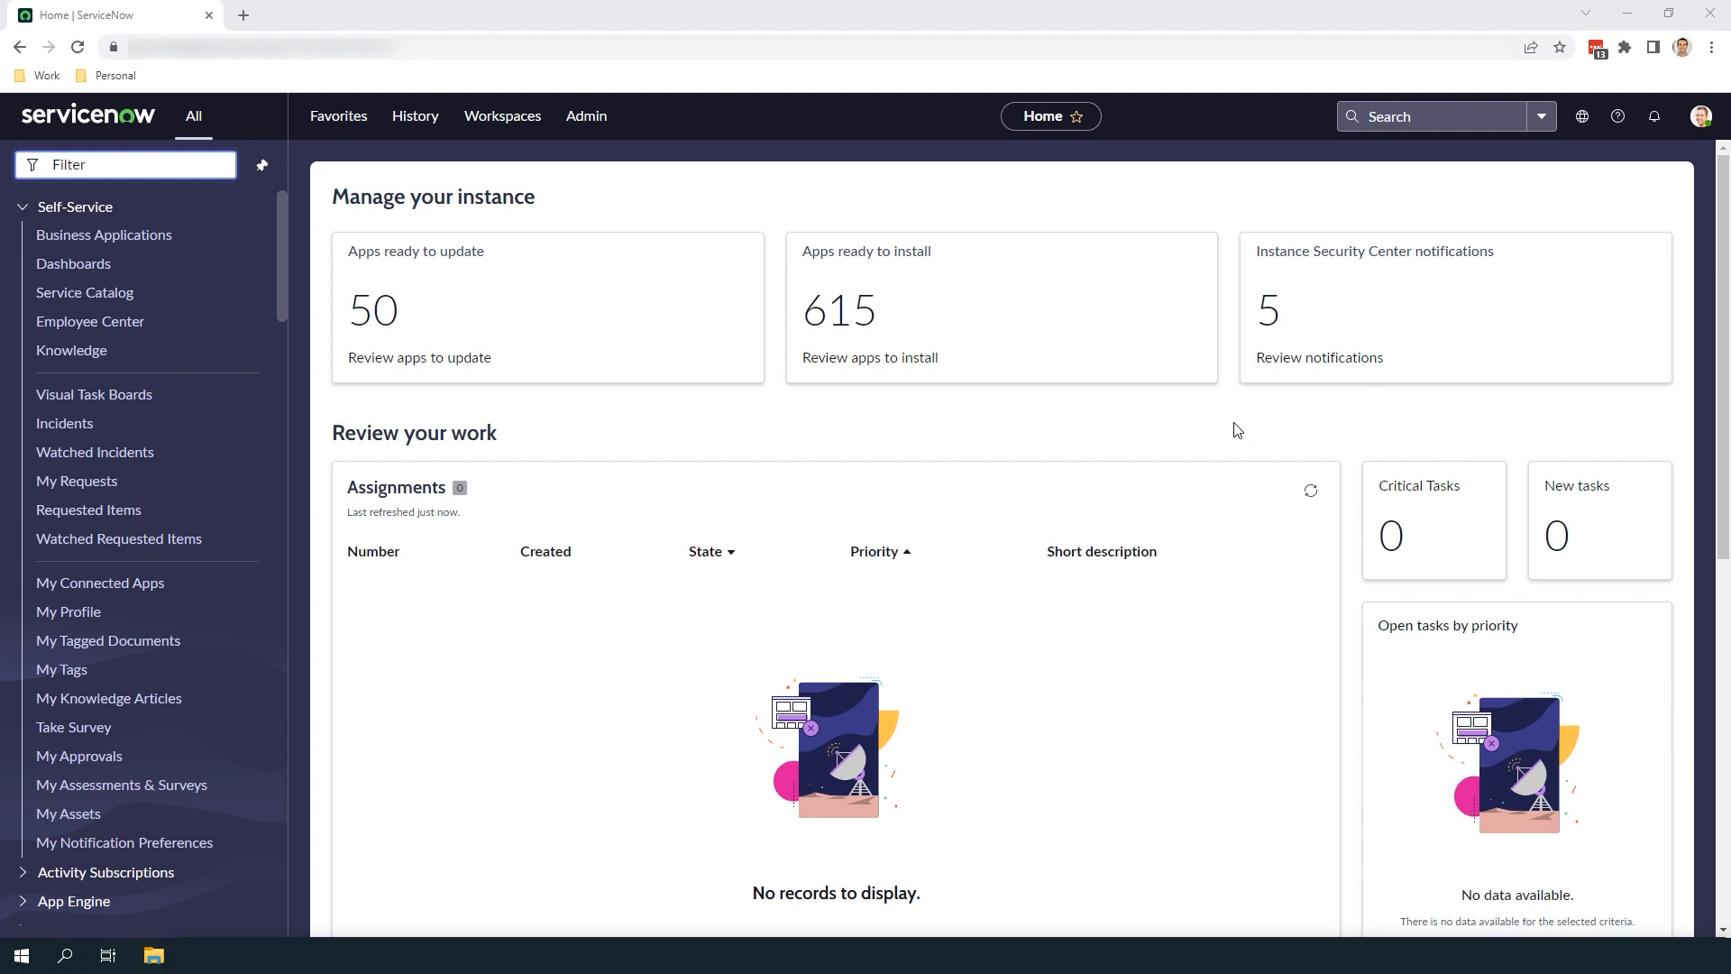
mouse_move(781, 349)
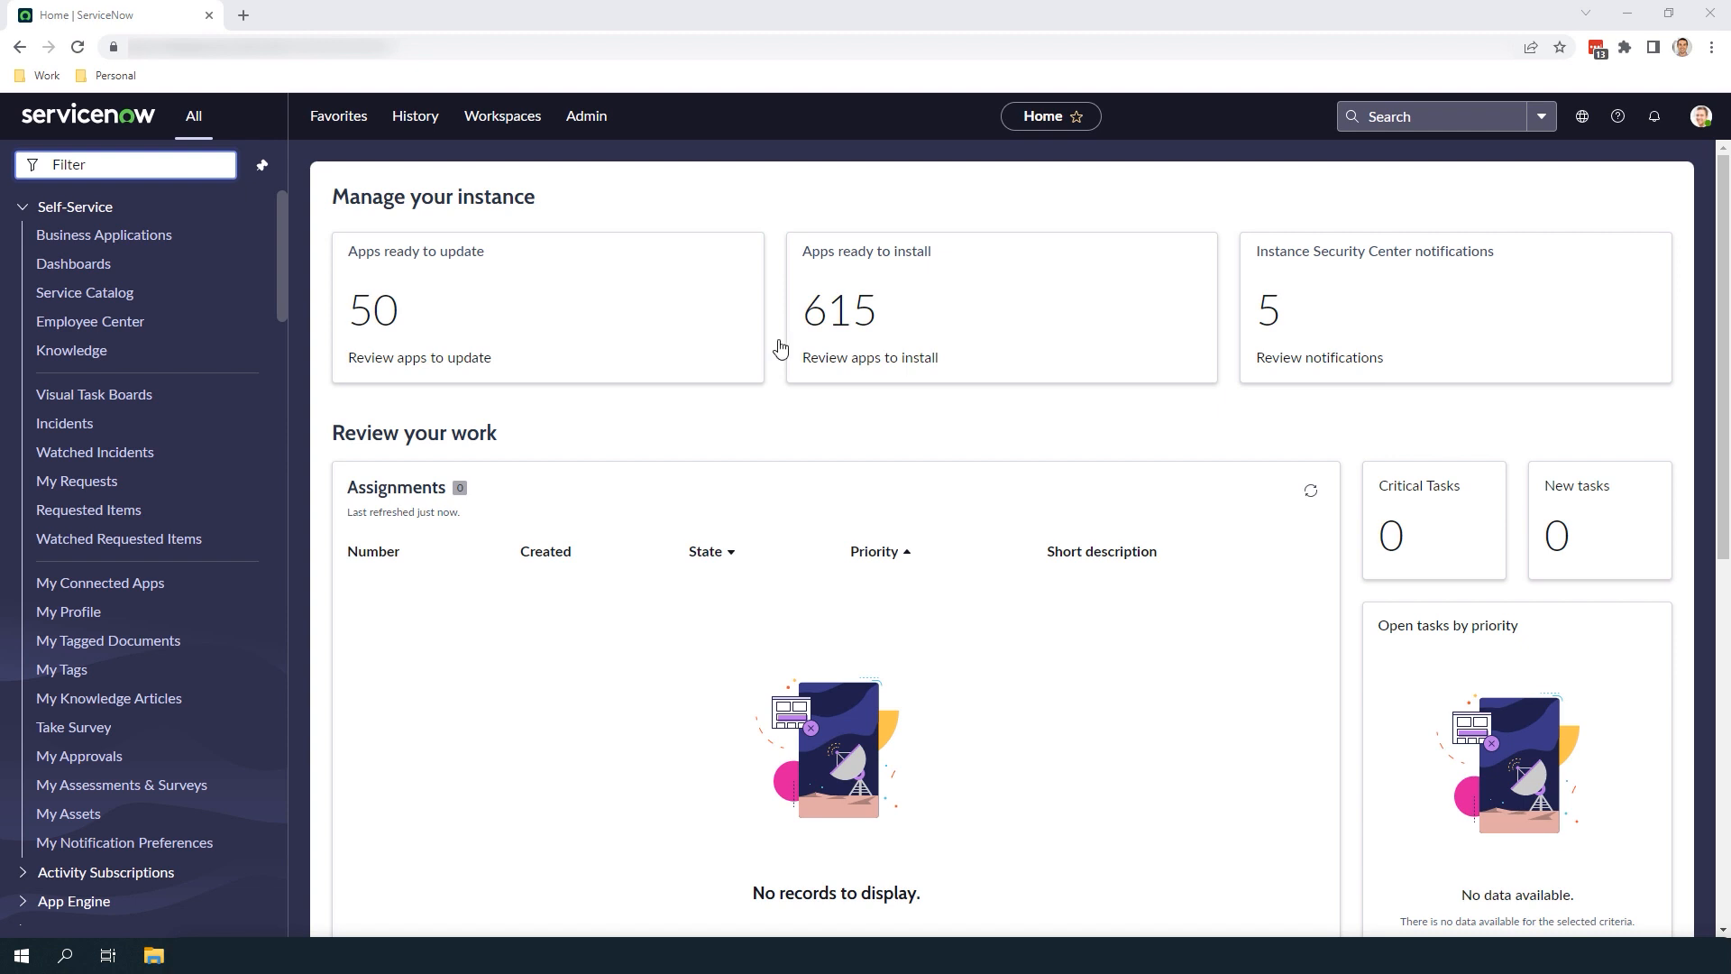
Filter the navigator menu by typing 'Incidents' to list the incident modules.
left_click(124, 163)
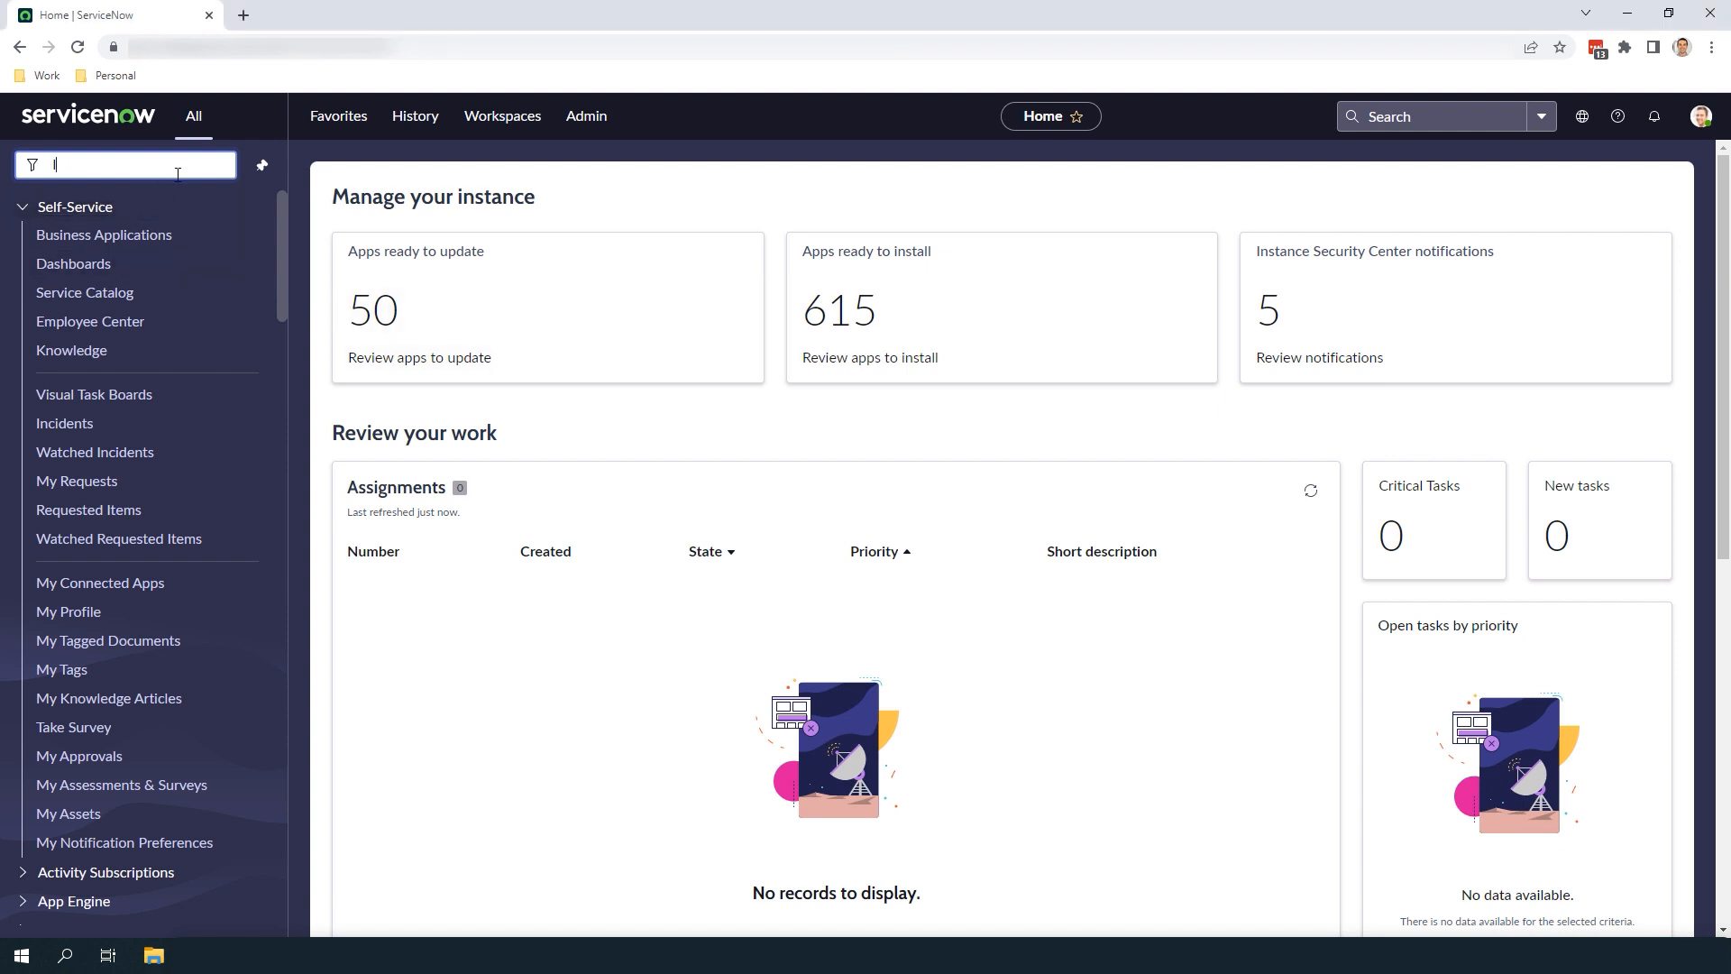
type("Incidents")
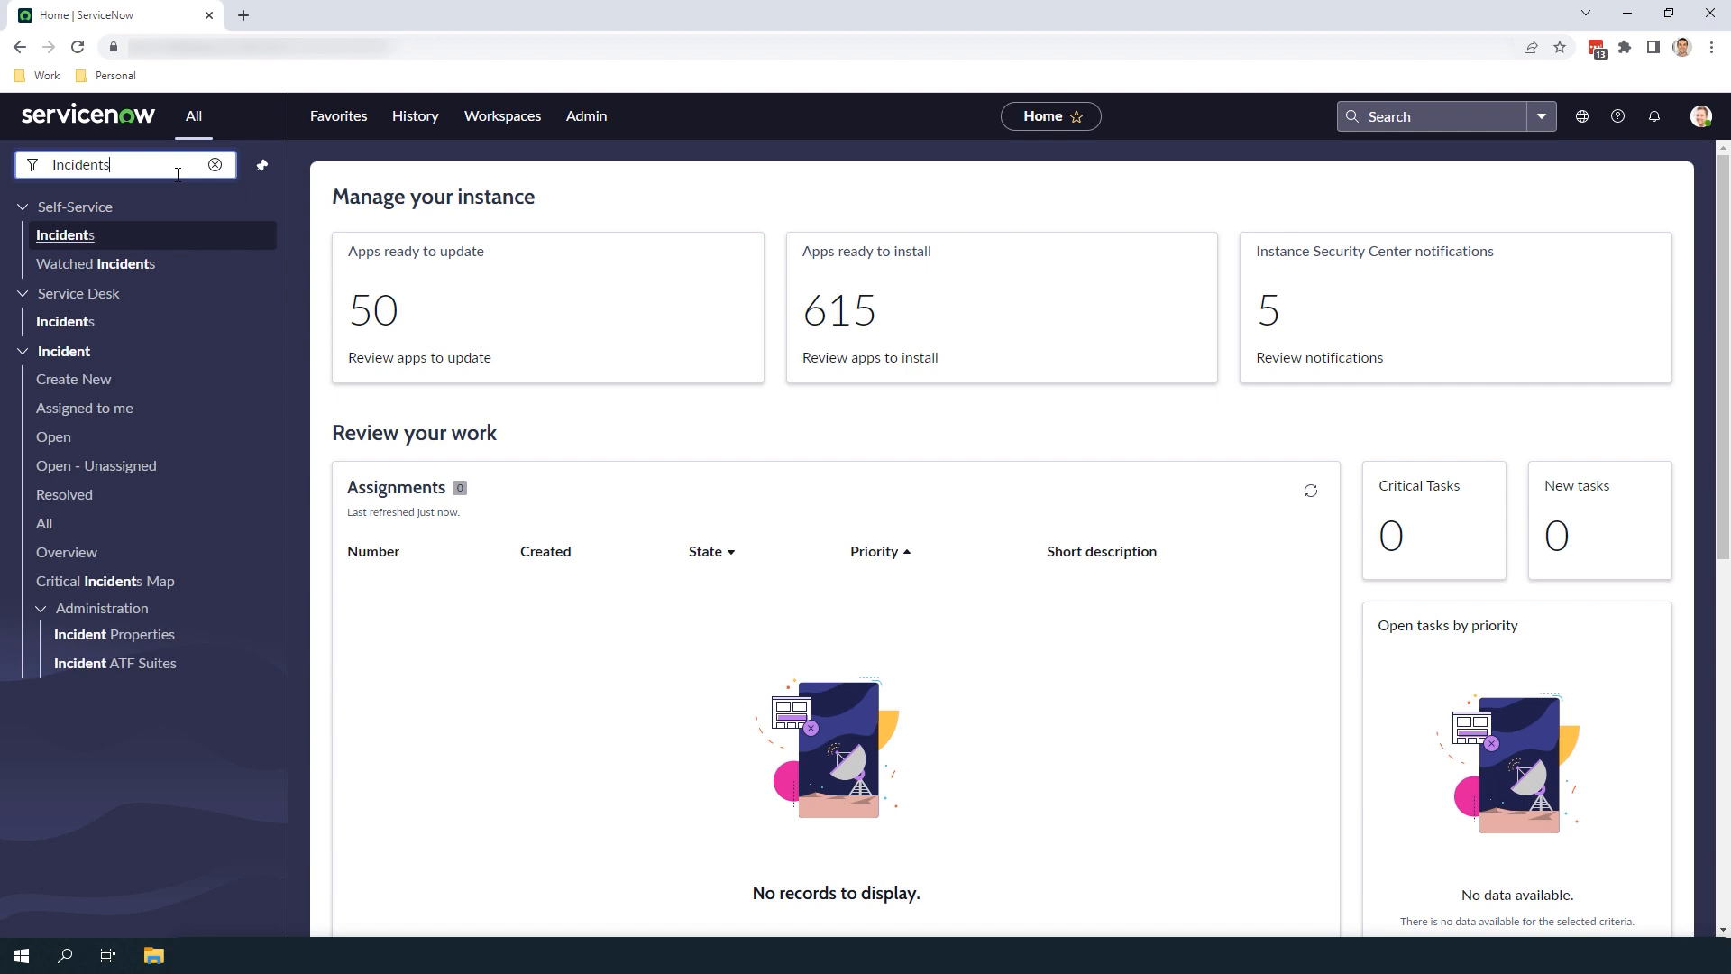
left_click(64, 351)
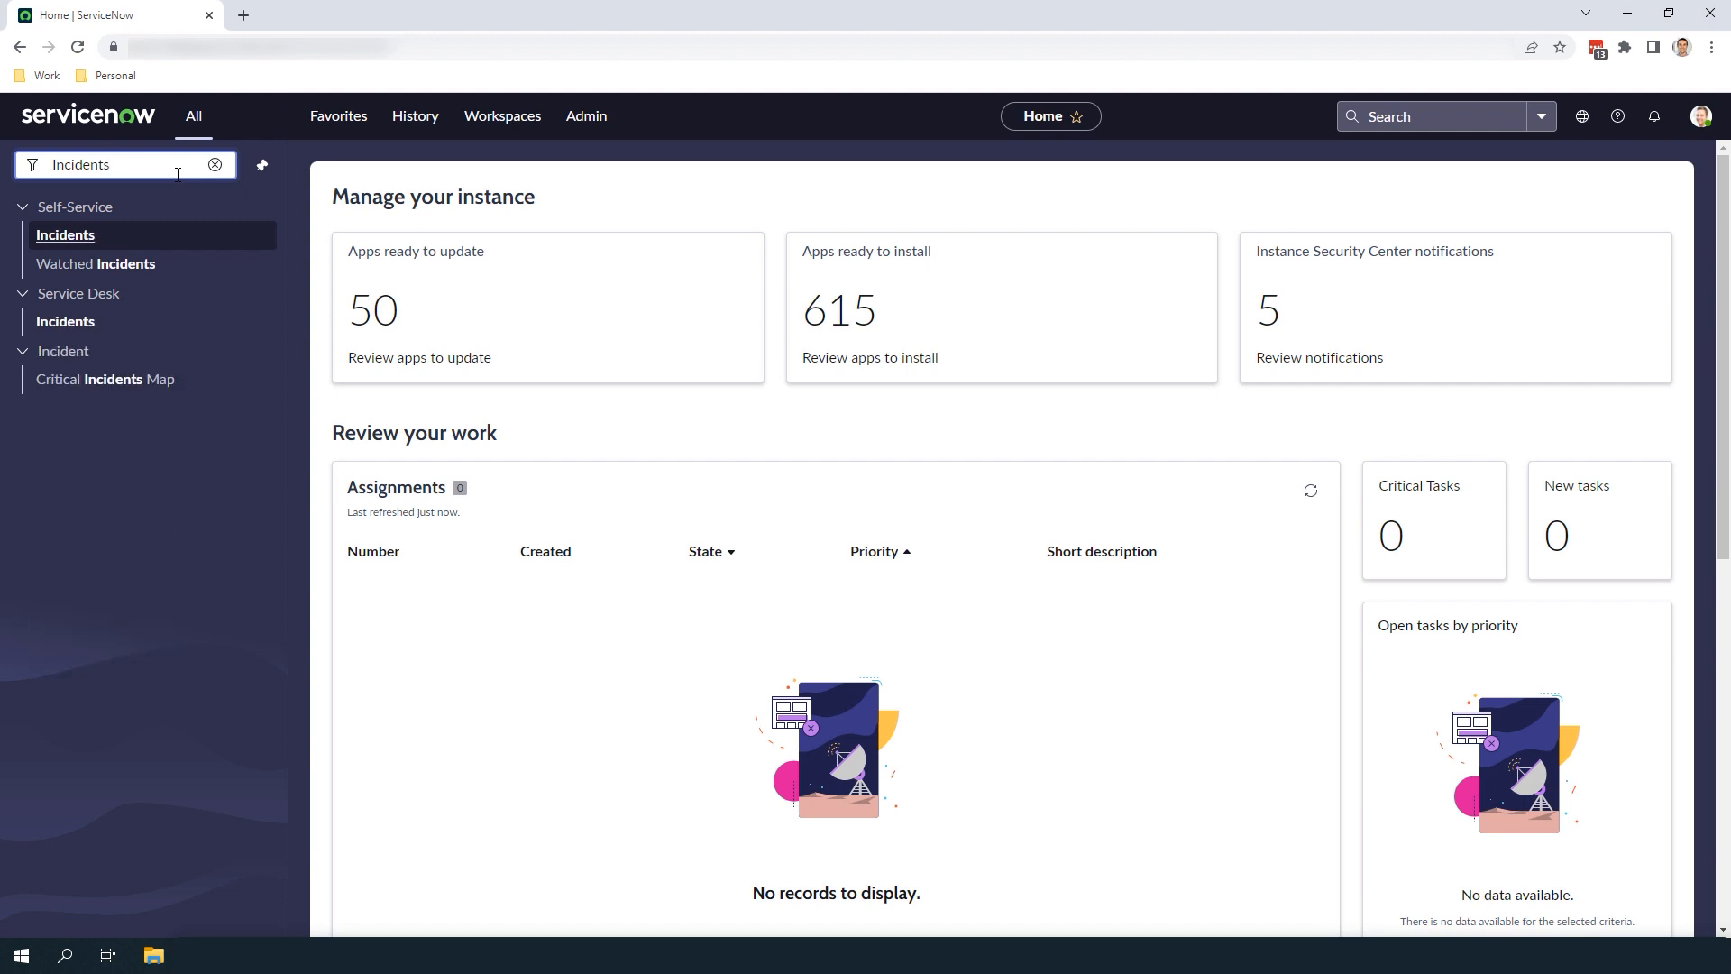
mouse_move(65, 320)
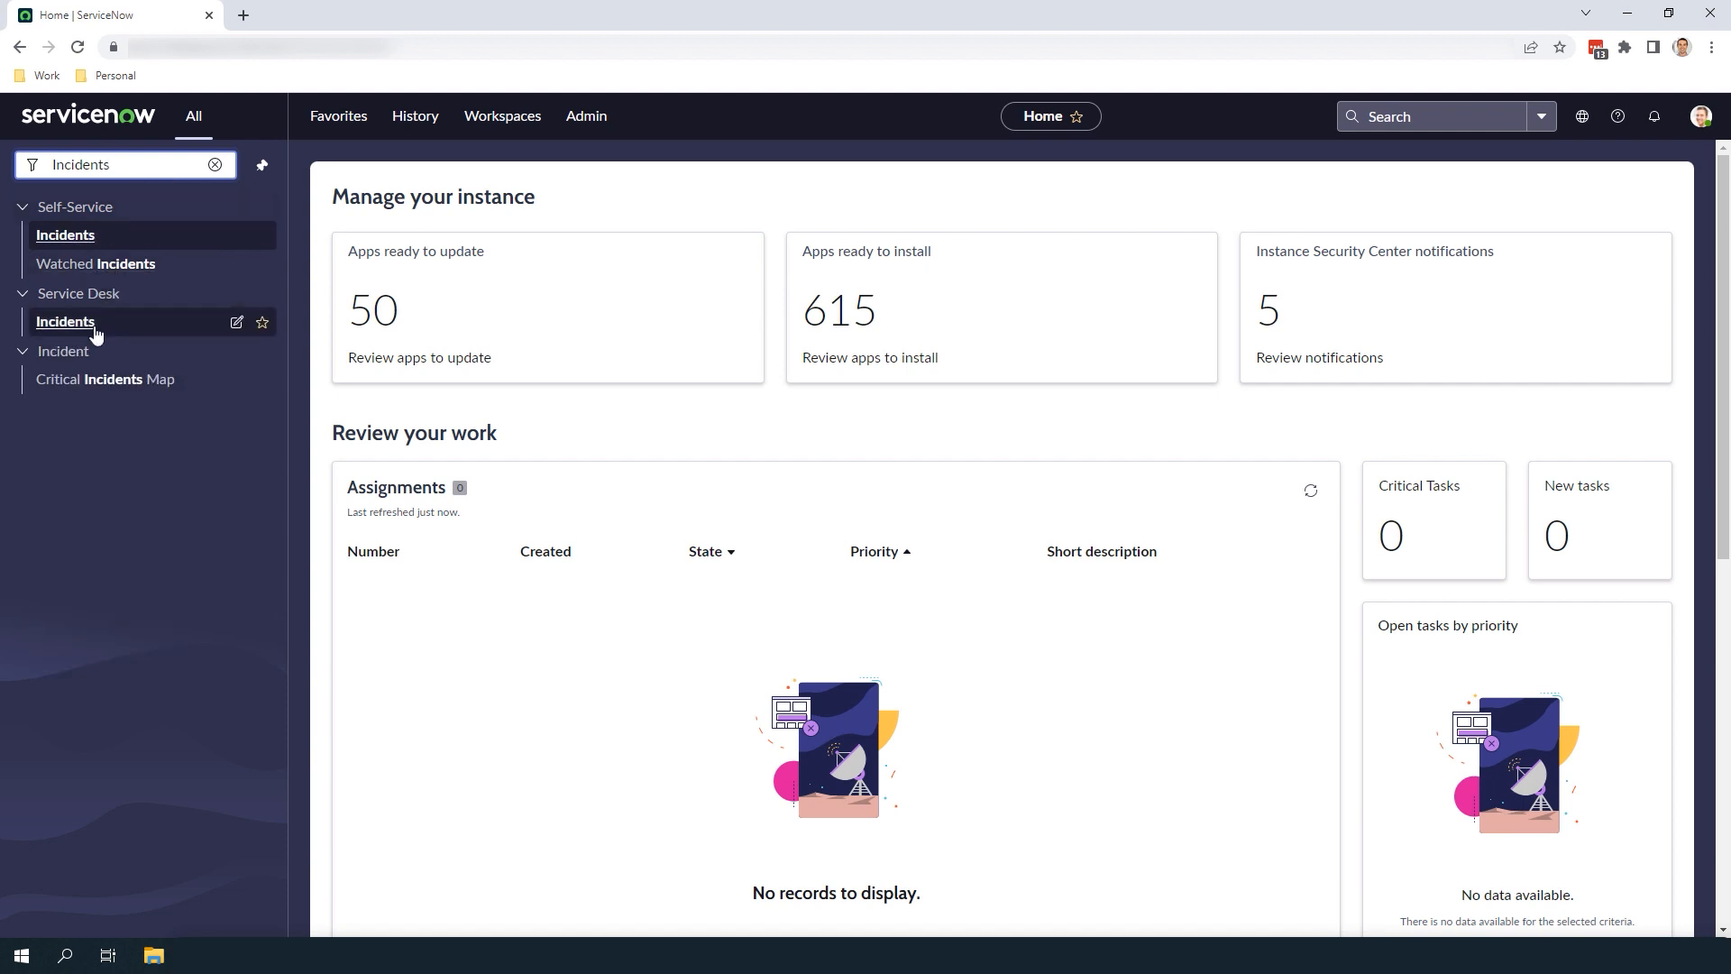
Open incident INC0009009 and show the choice list for its Category field.
left_click(64, 321)
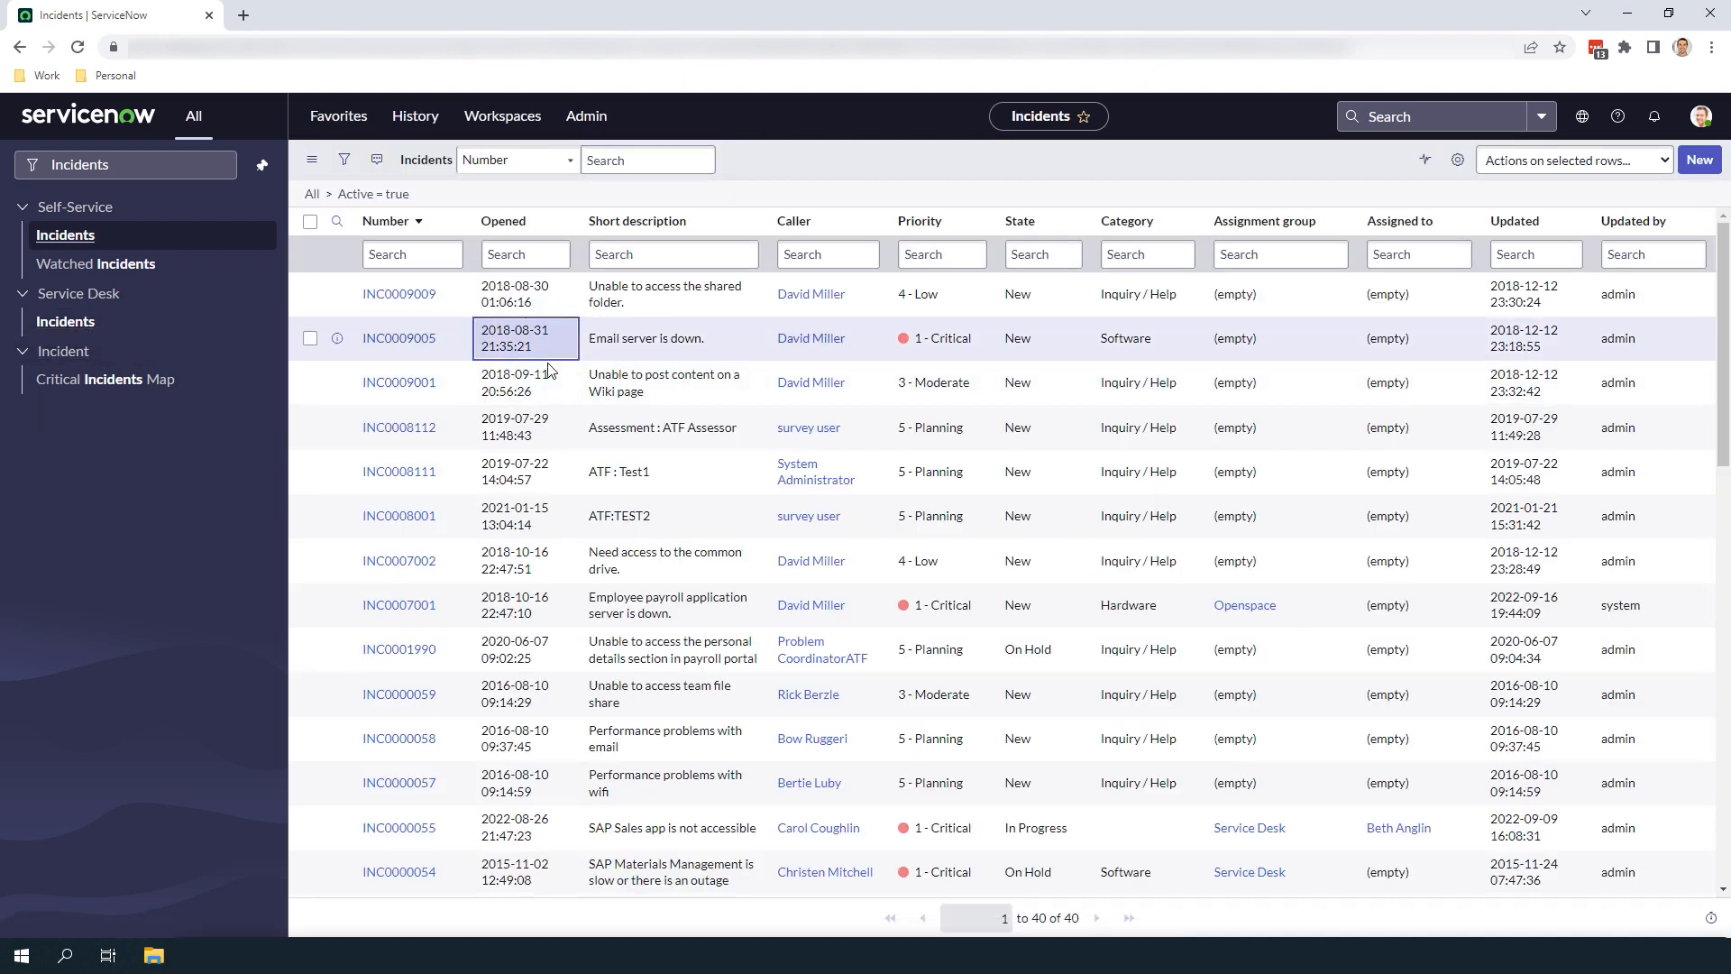
left_click(399, 292)
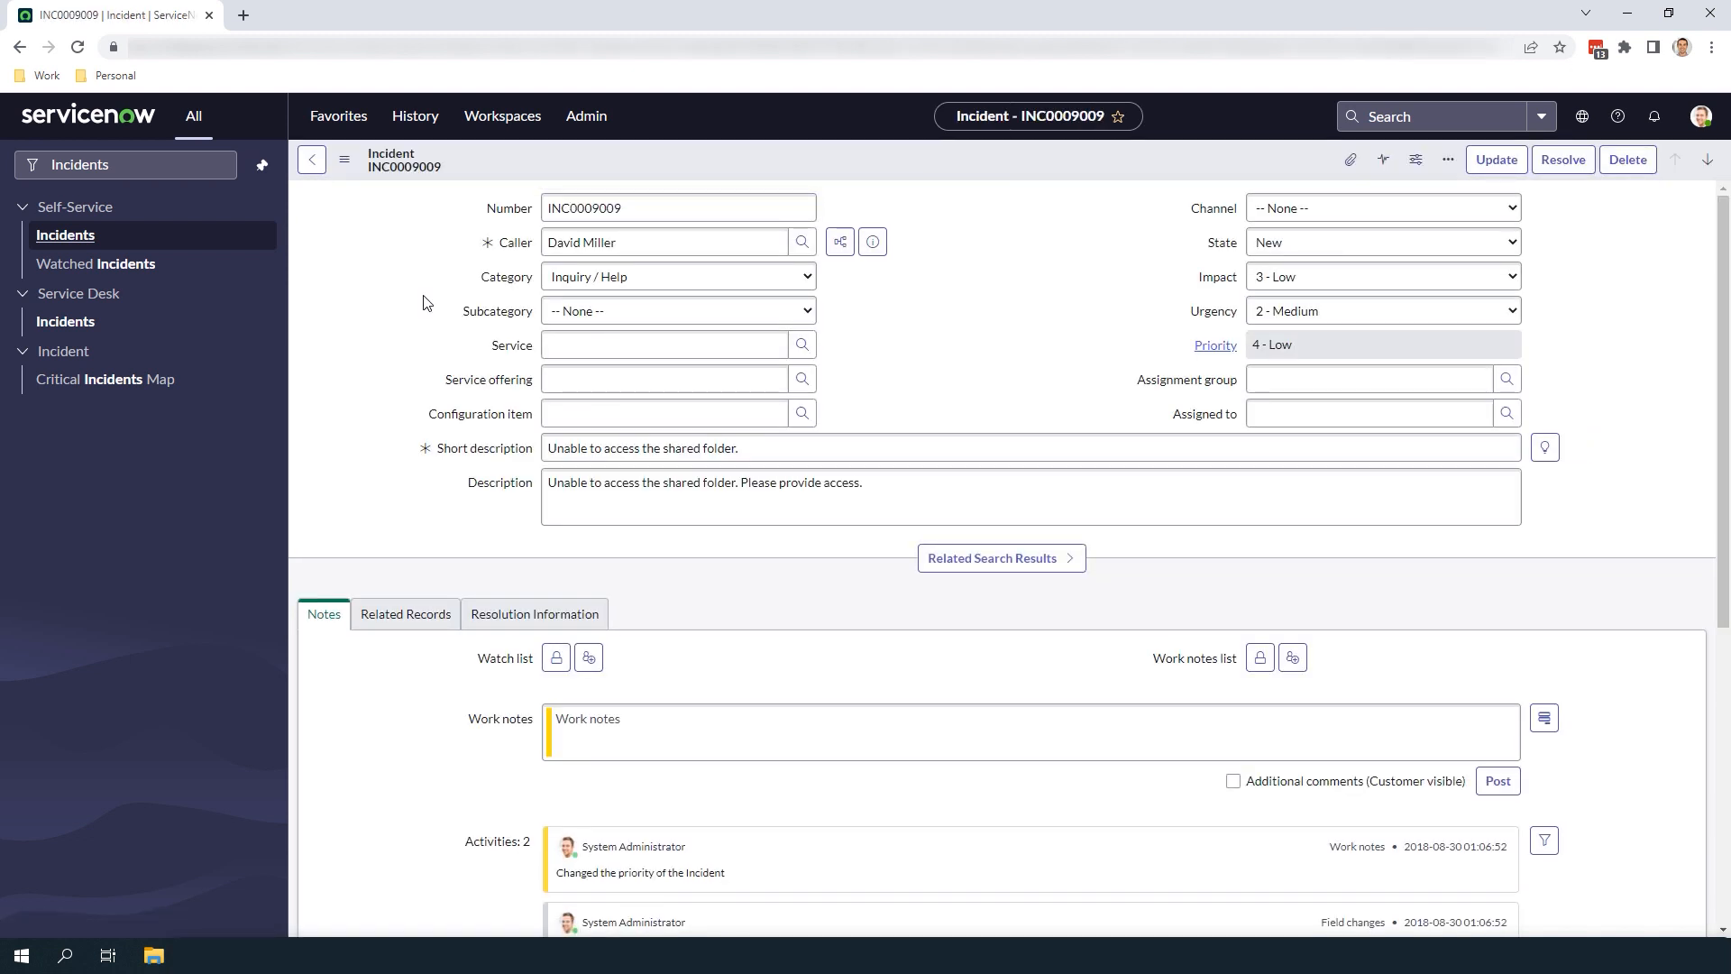
left_click(678, 275)
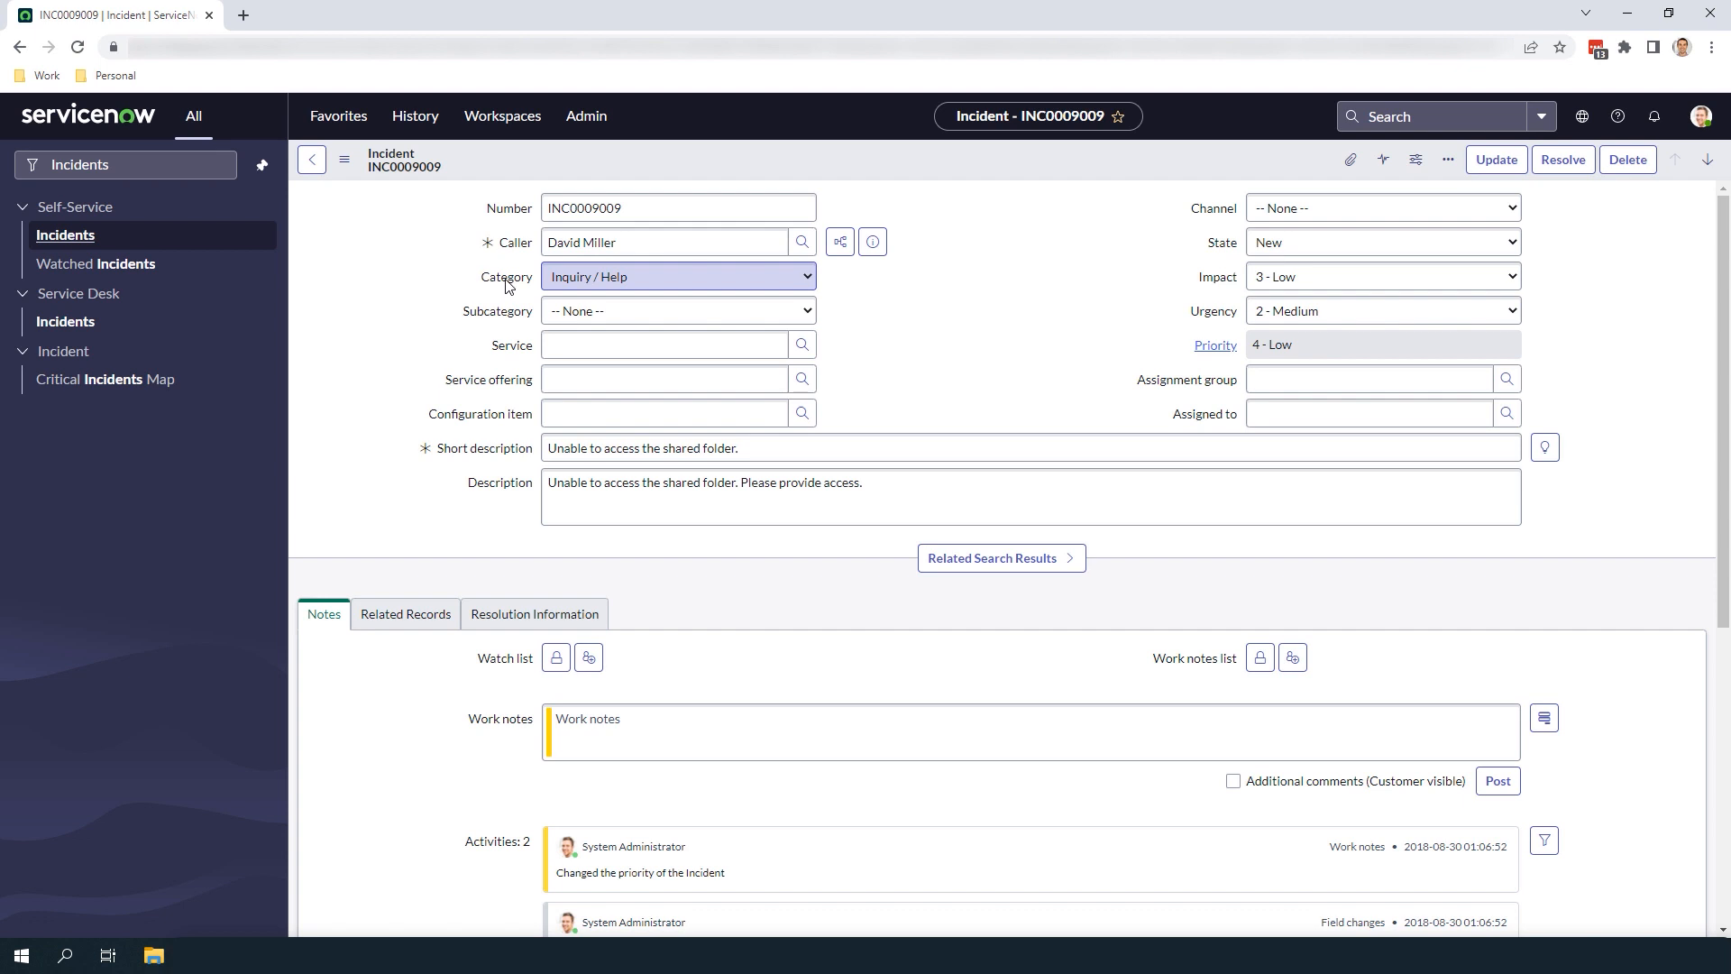
right_click(678, 276)
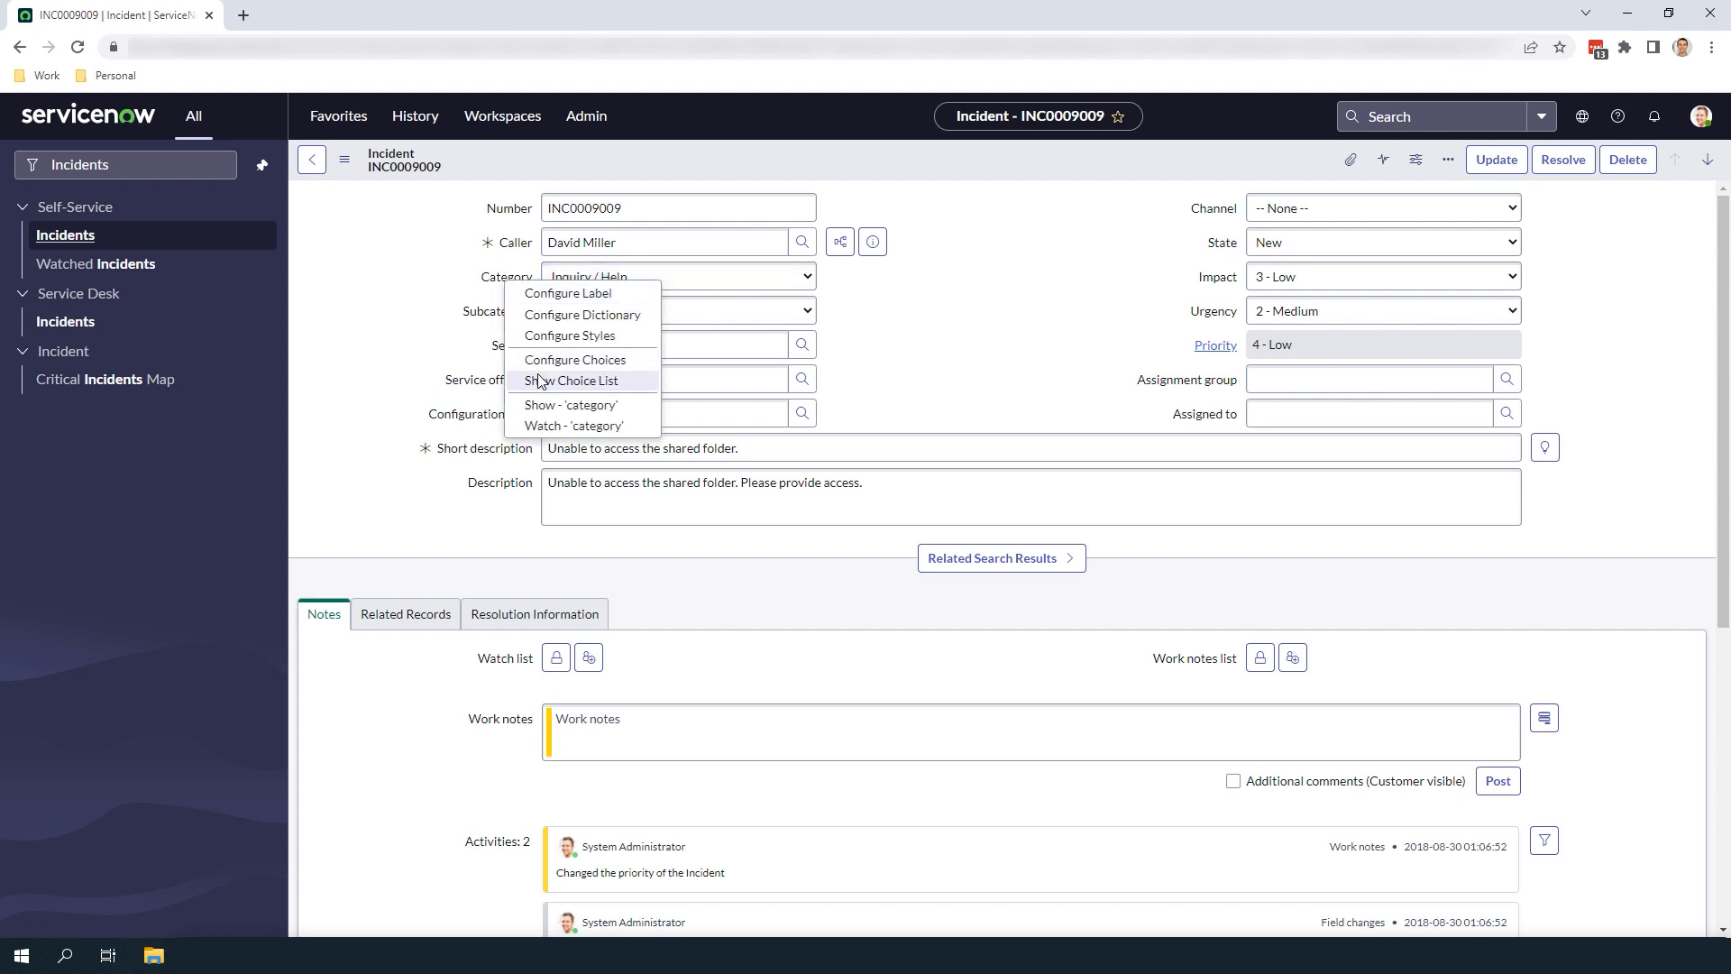
left_click(571, 380)
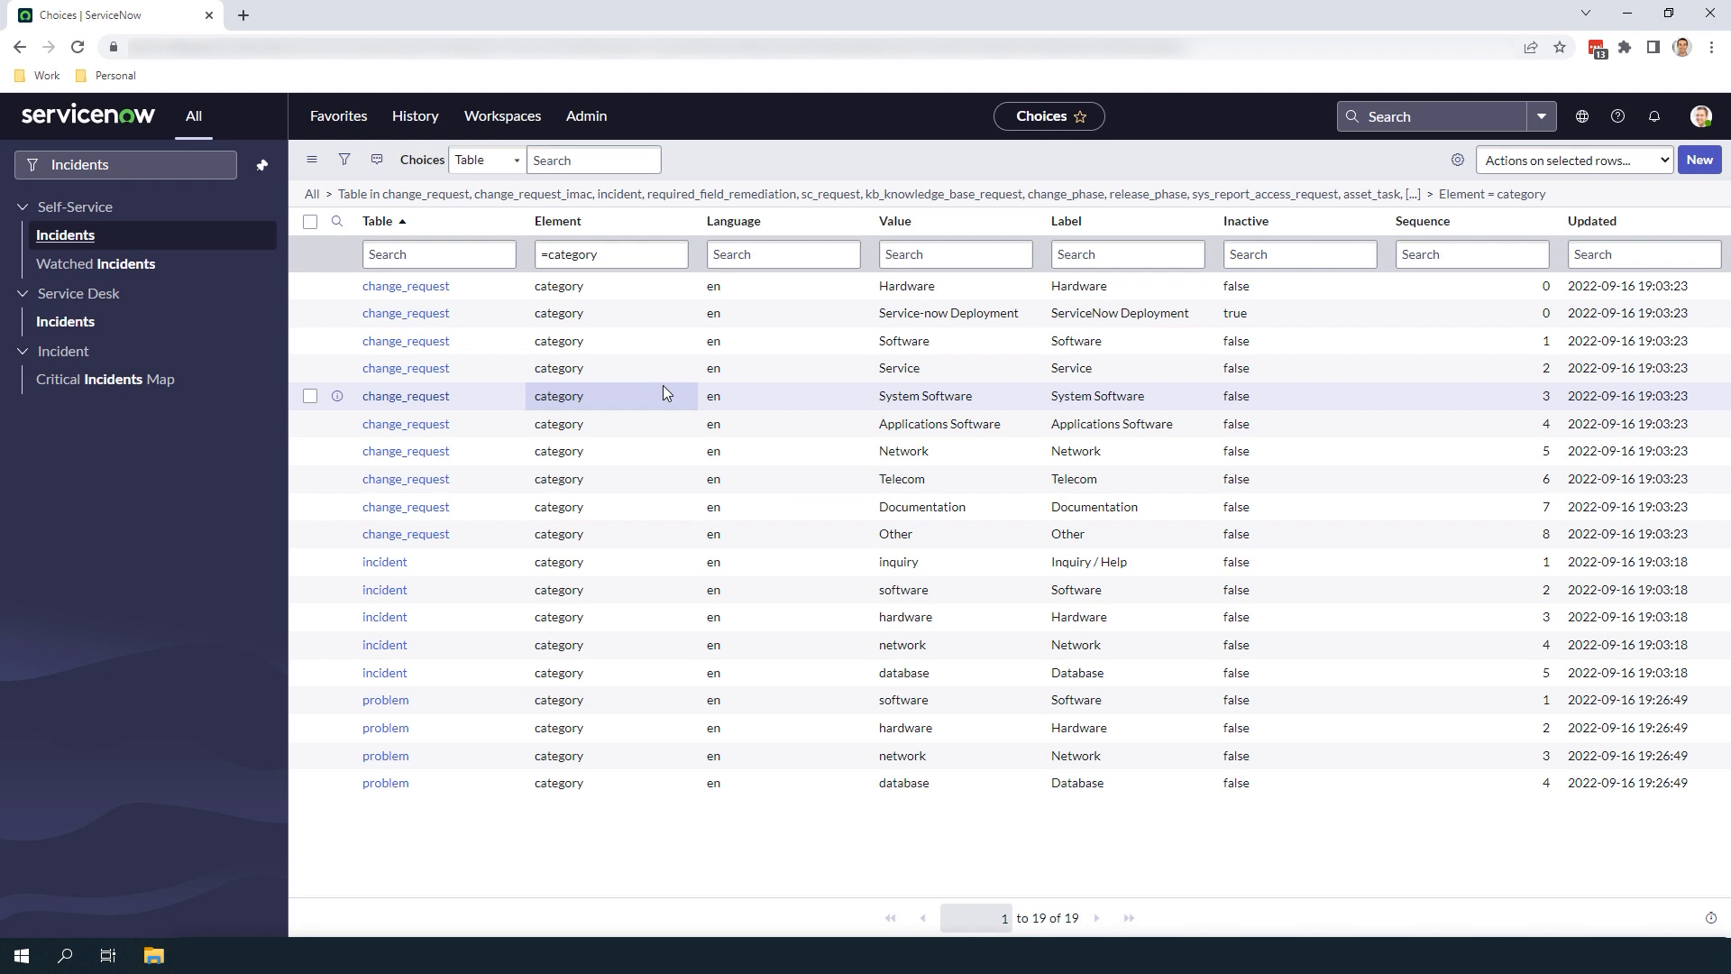
mouse_move(601, 431)
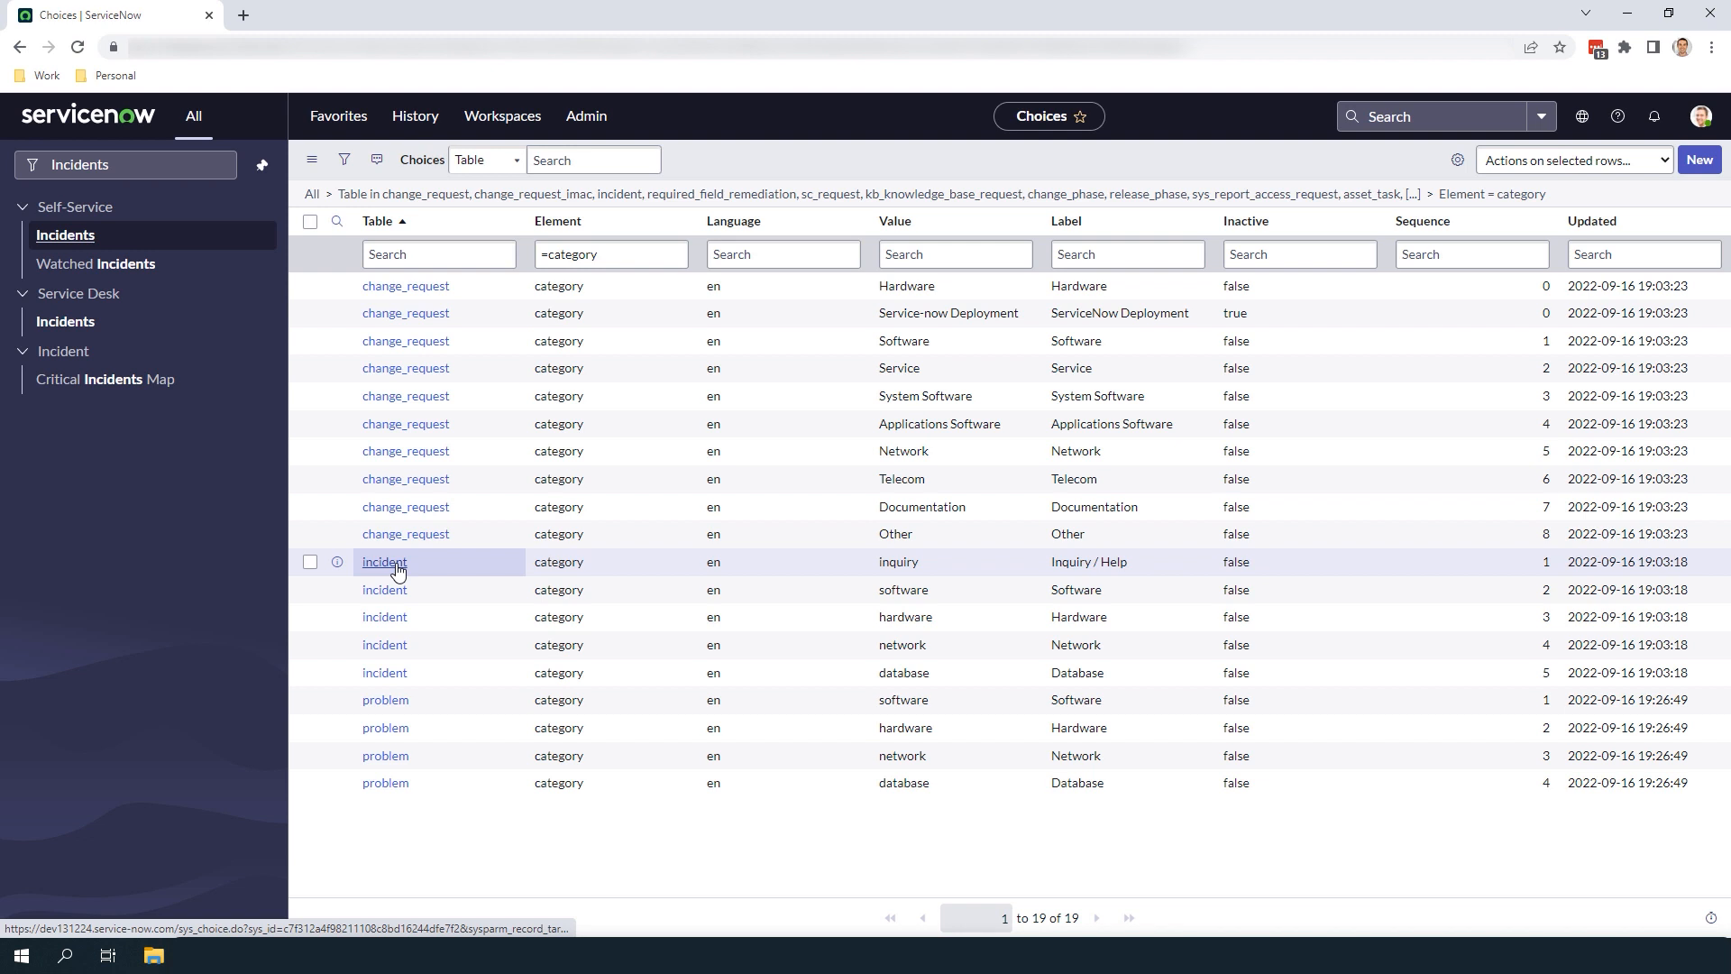
Show only choices matching the 'incident' table: Inquiry/Help, Software, Hardware, Network, Database.
left_click(383, 561)
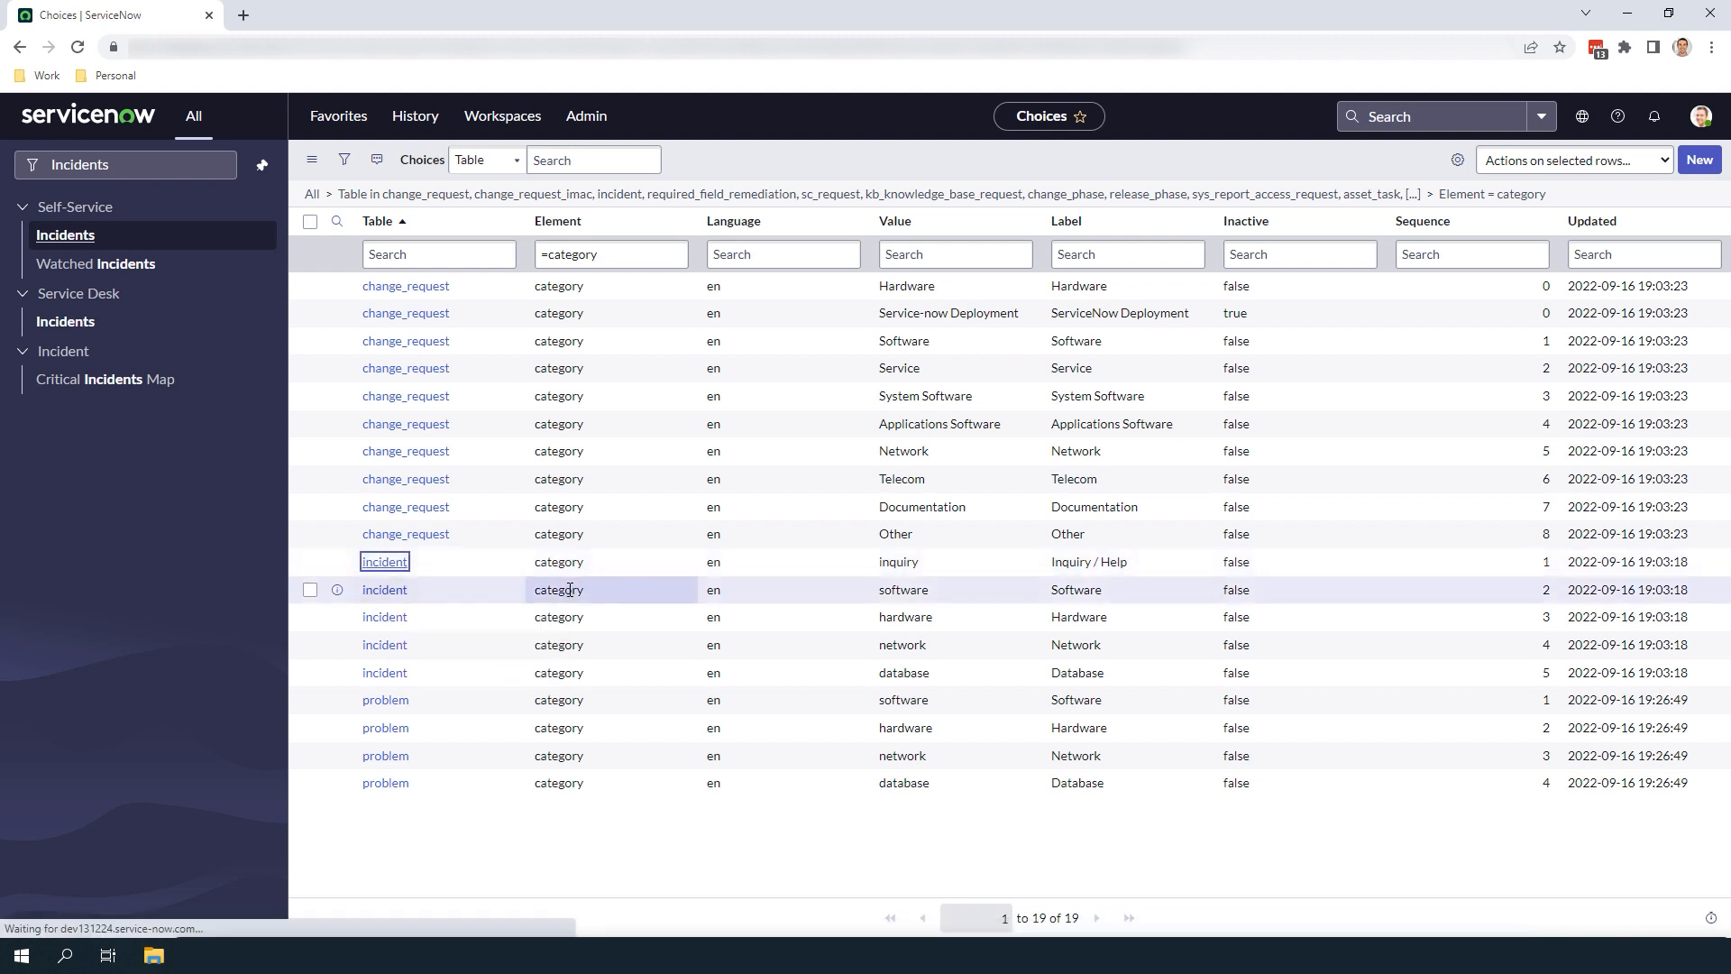
left_click(384, 588)
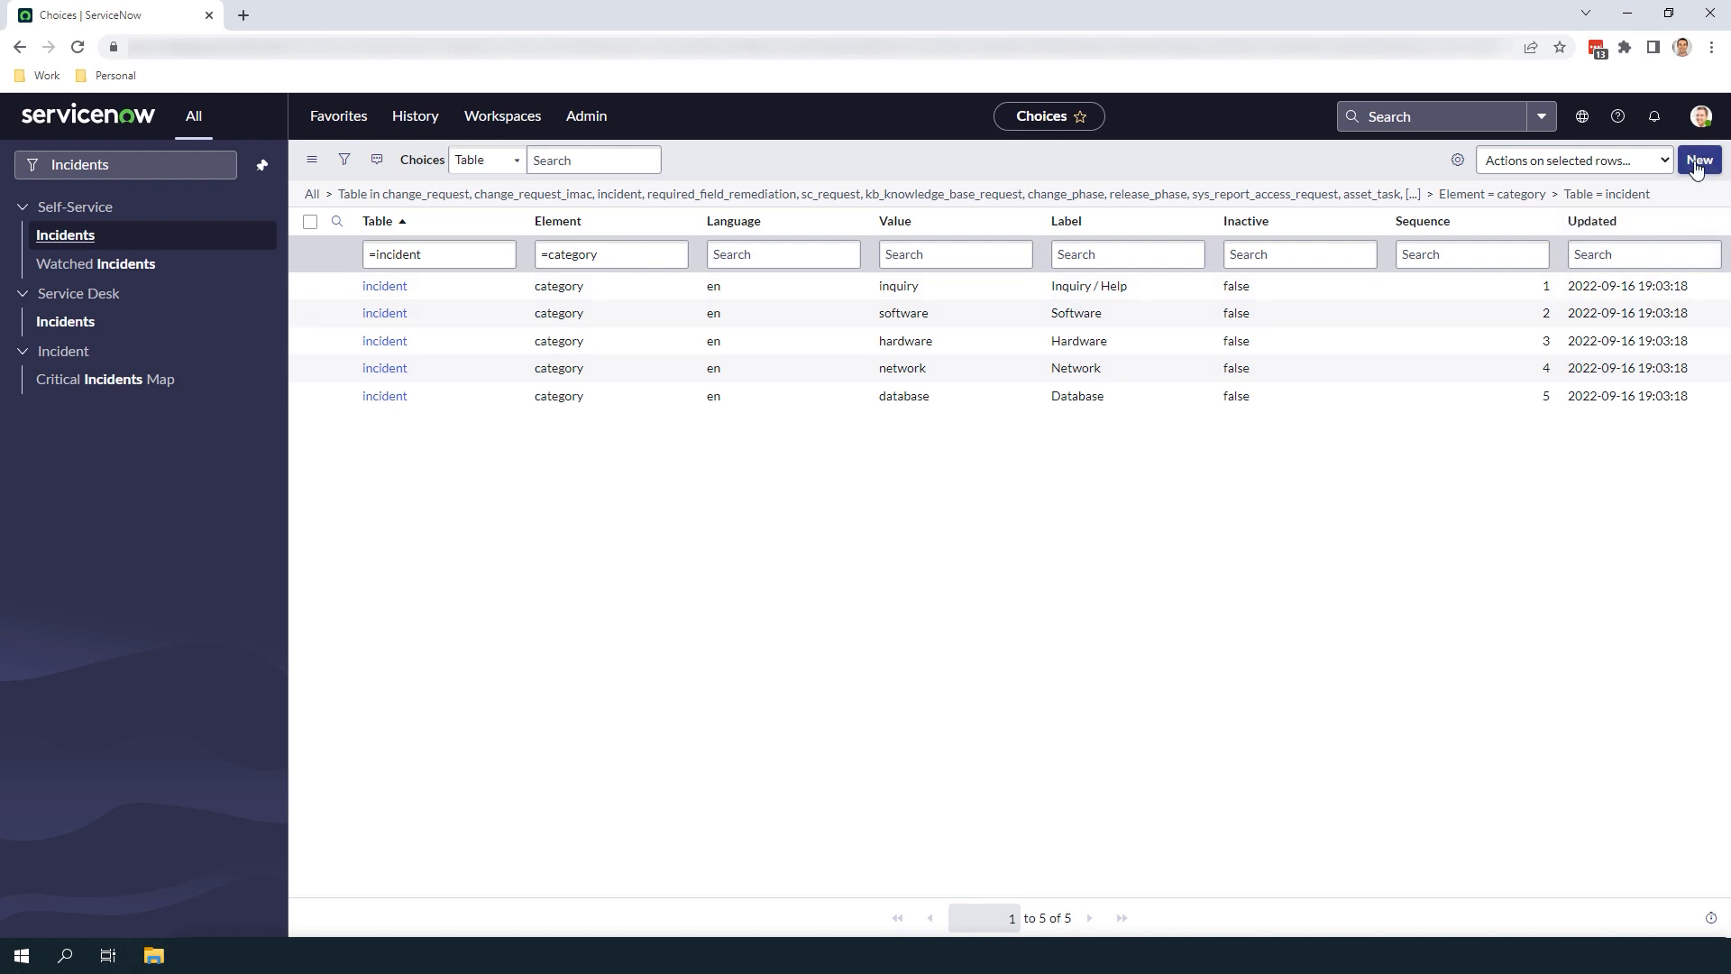
mouse_move(915, 497)
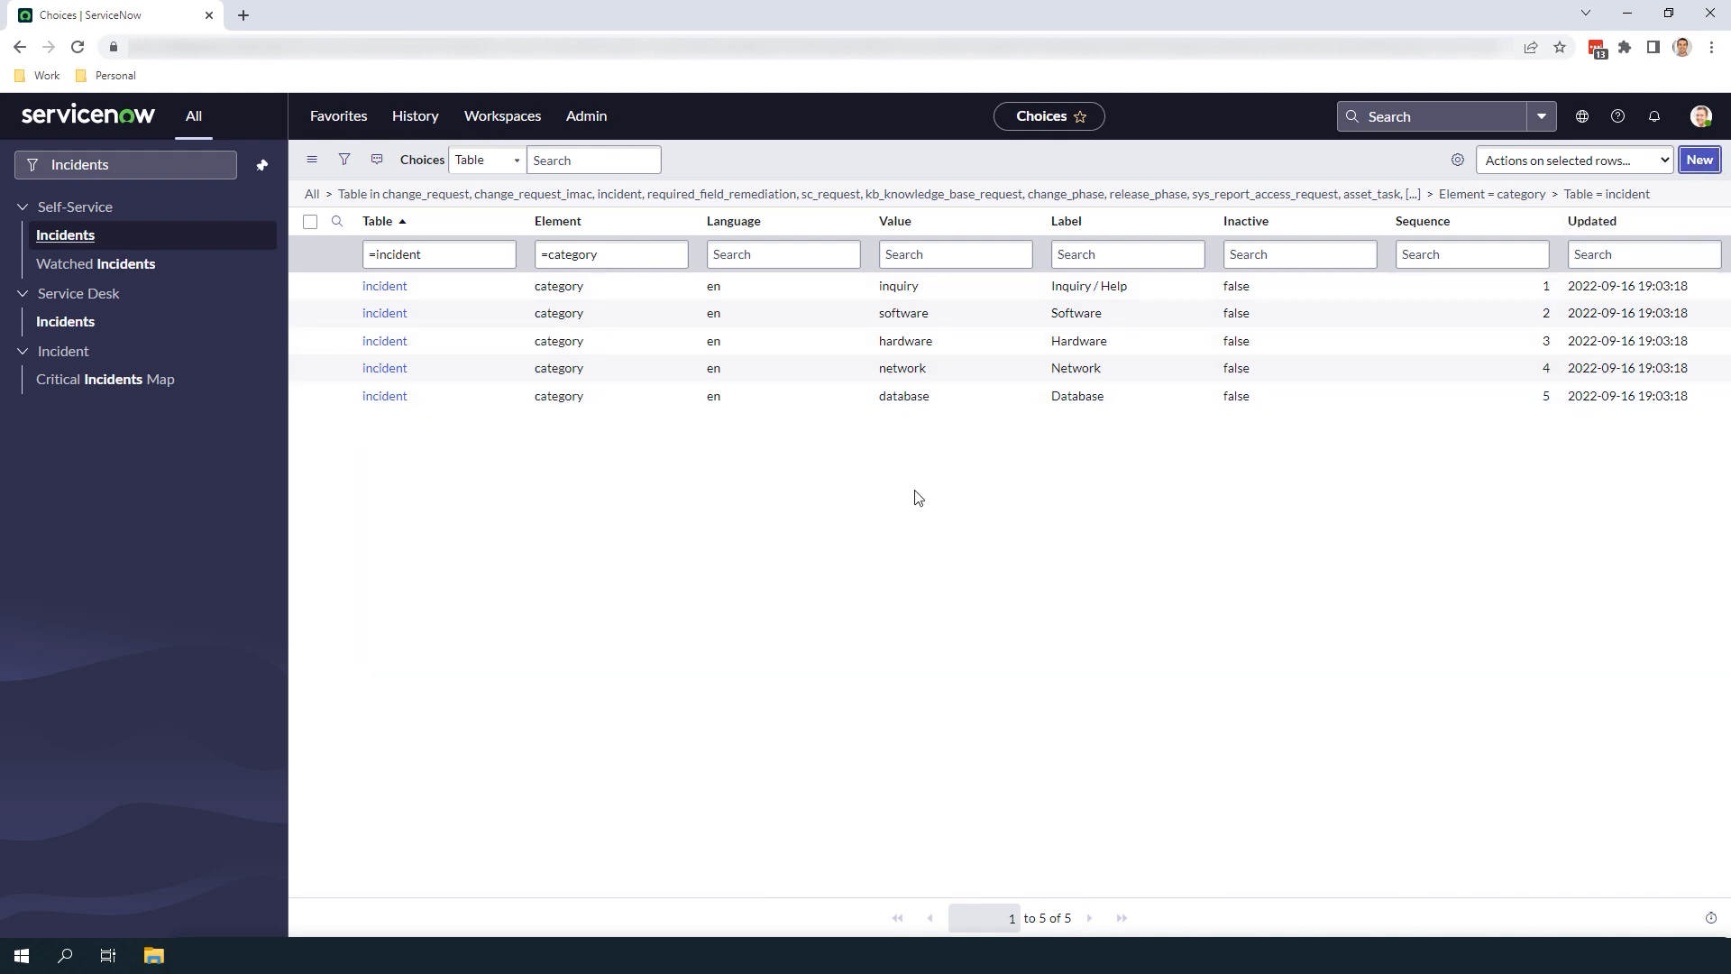
Create and submit a new category choice with label and value 'SaaS', sequence 6.
left_click(1698, 159)
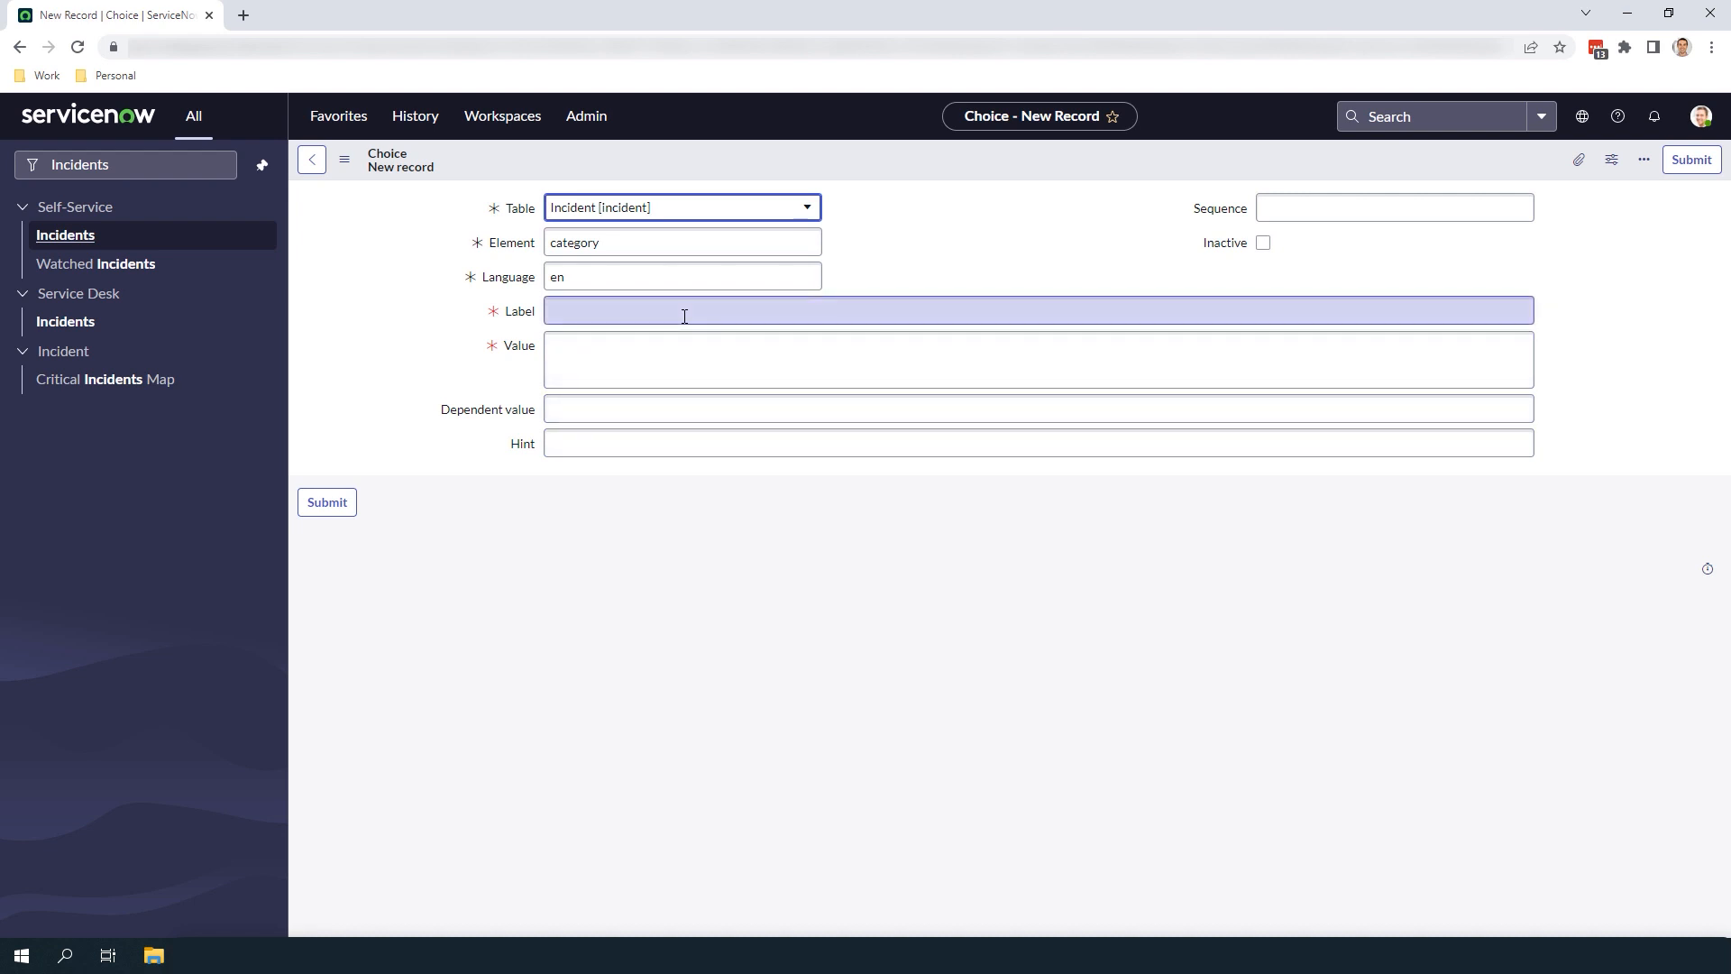
type("s")
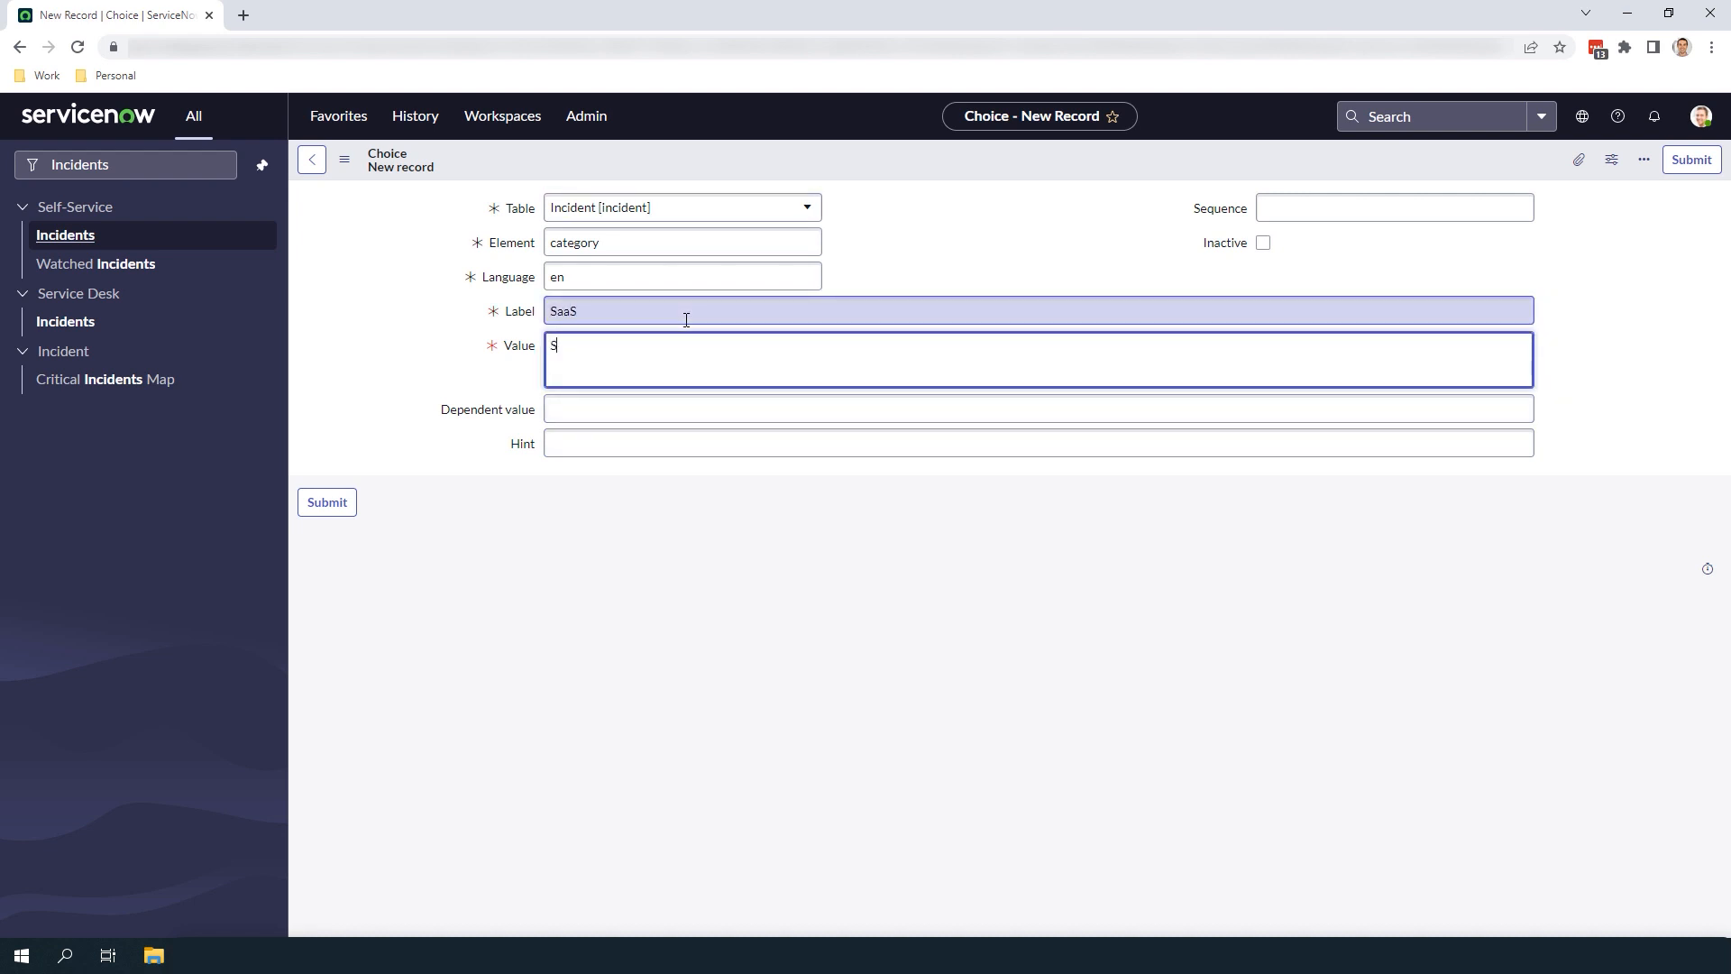
type("aaS")
left_click(1394, 208)
type("6")
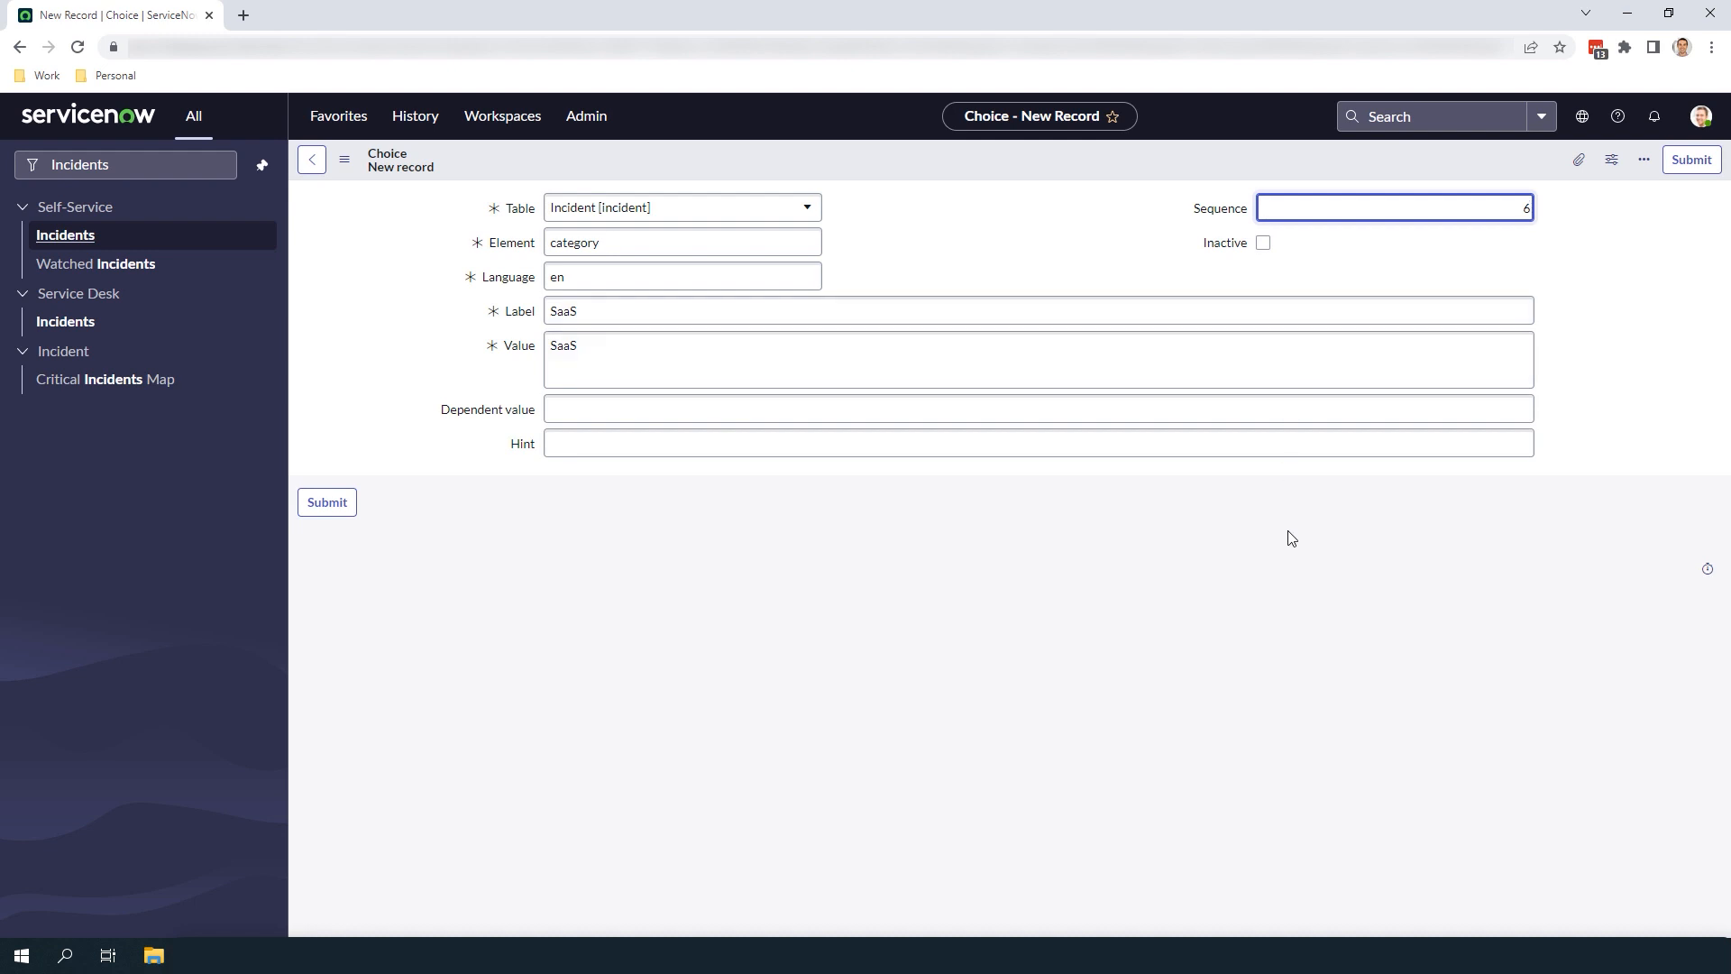
left_click(326, 501)
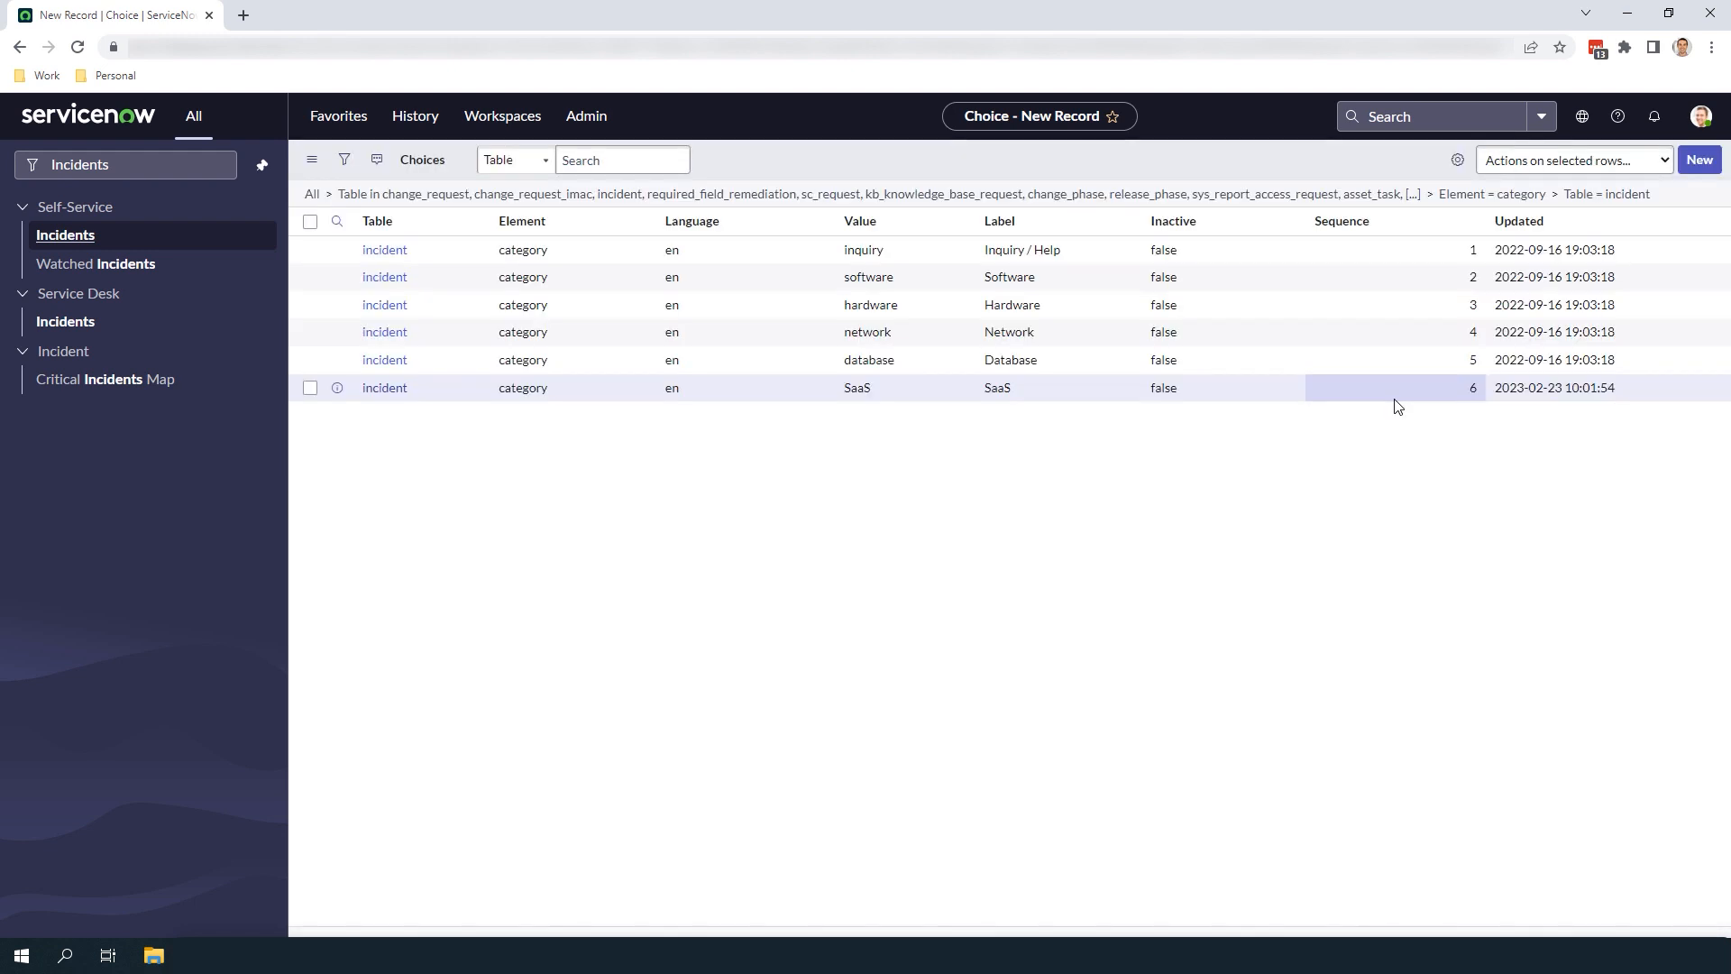
Leave the choices list and return to Service Desk > Incidents, showing 40 active incidents.
left_click(337, 220)
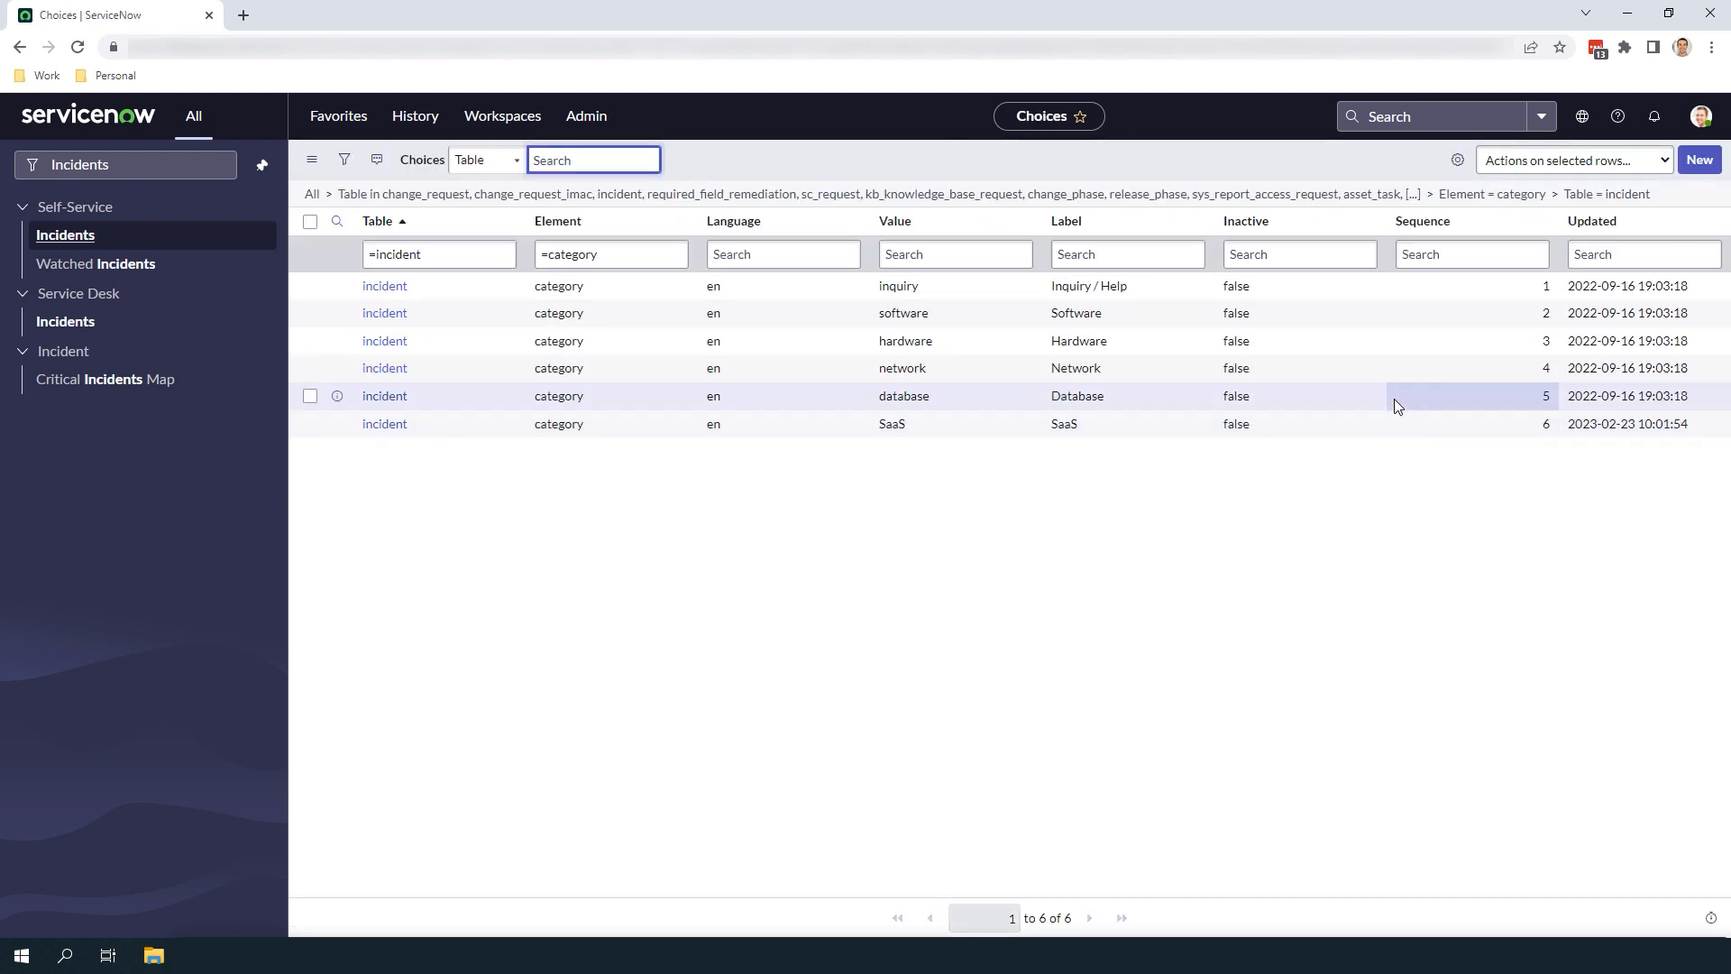
mouse_move(64, 321)
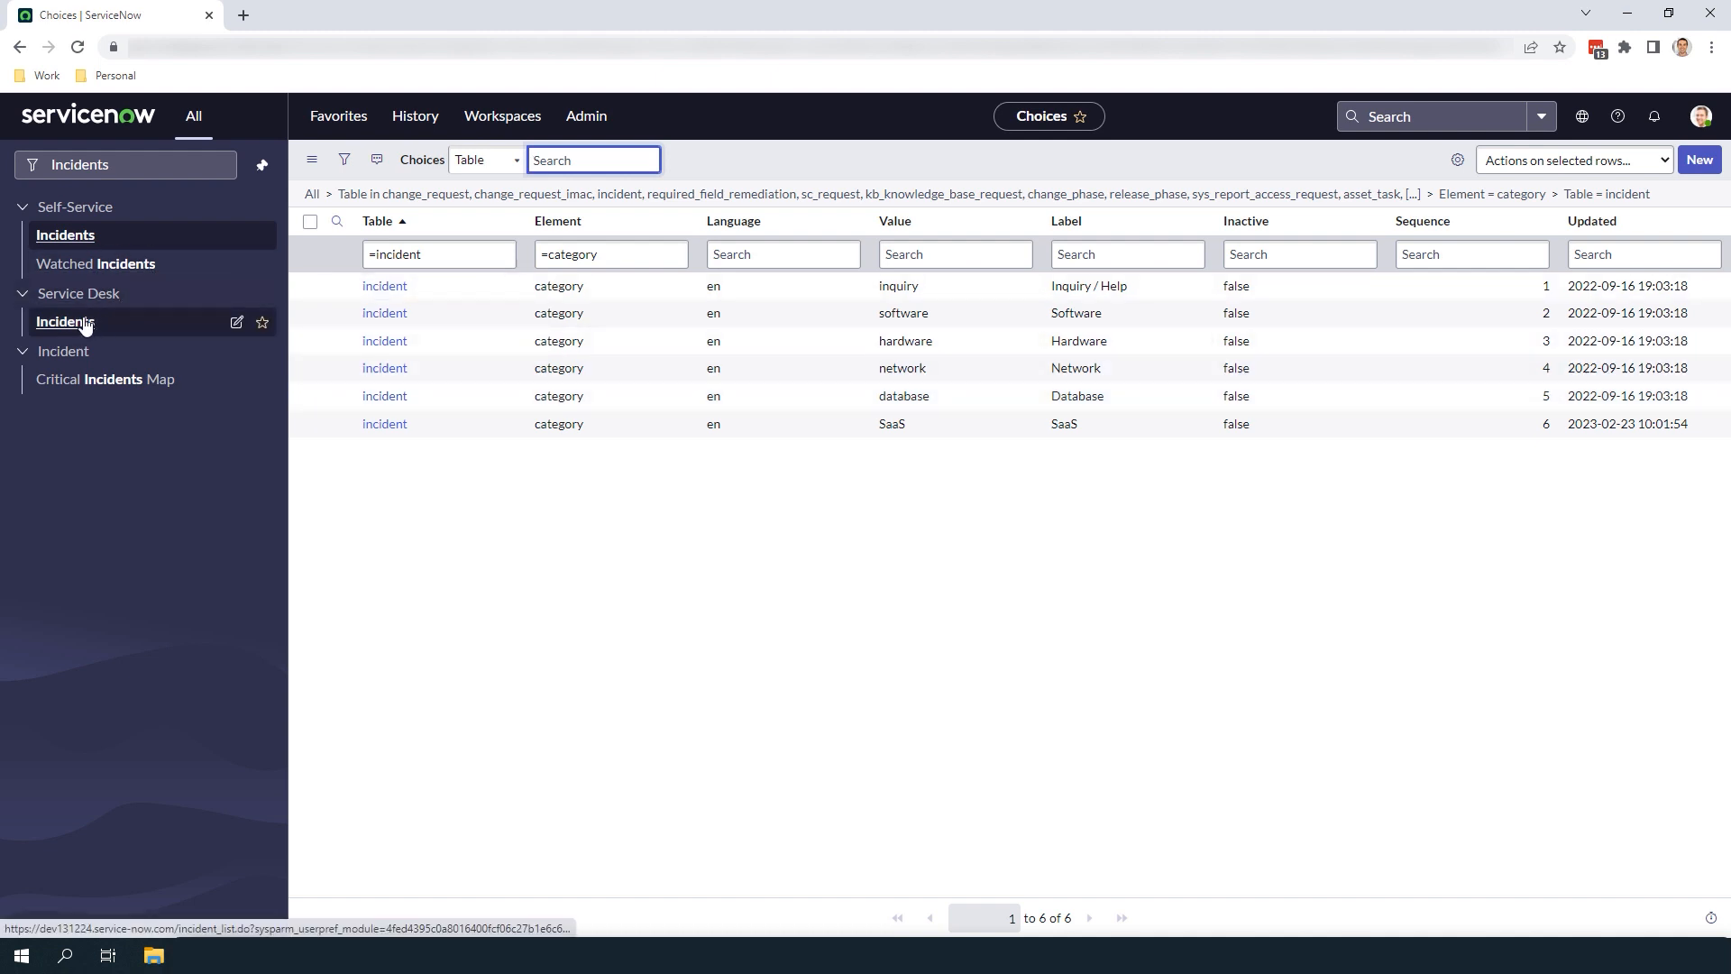
left_click(64, 321)
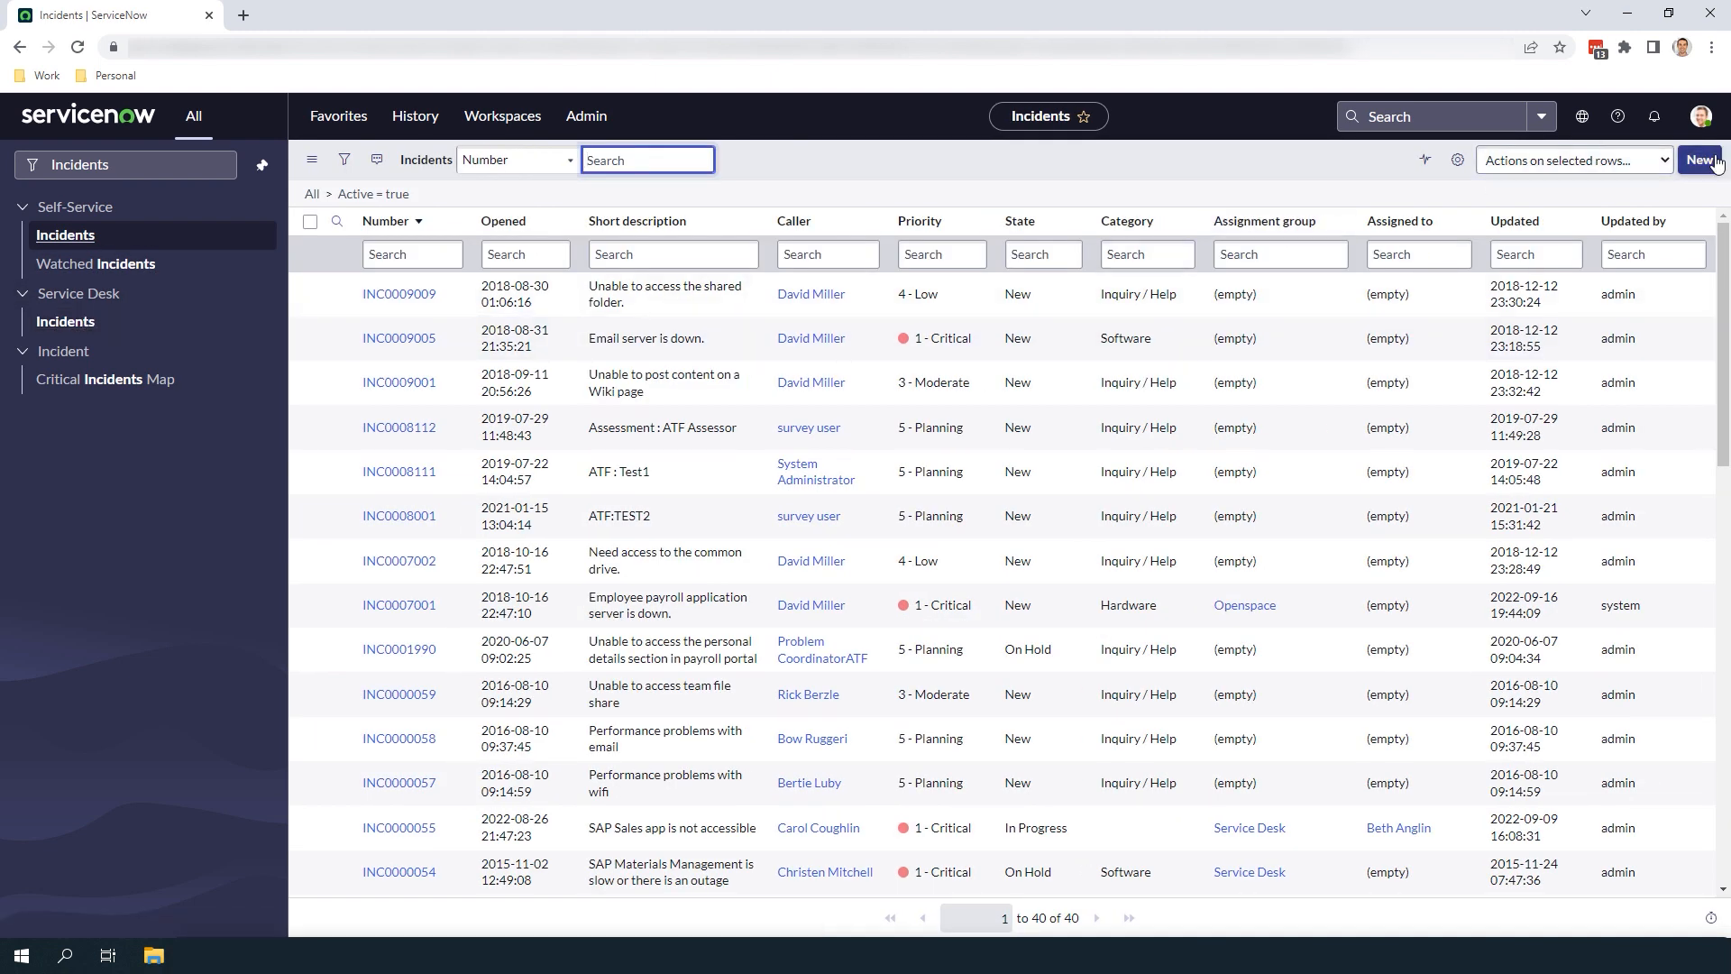
Start new incident INC0010003 and pick SaaS from its Category dropdown.
left_click(1702, 159)
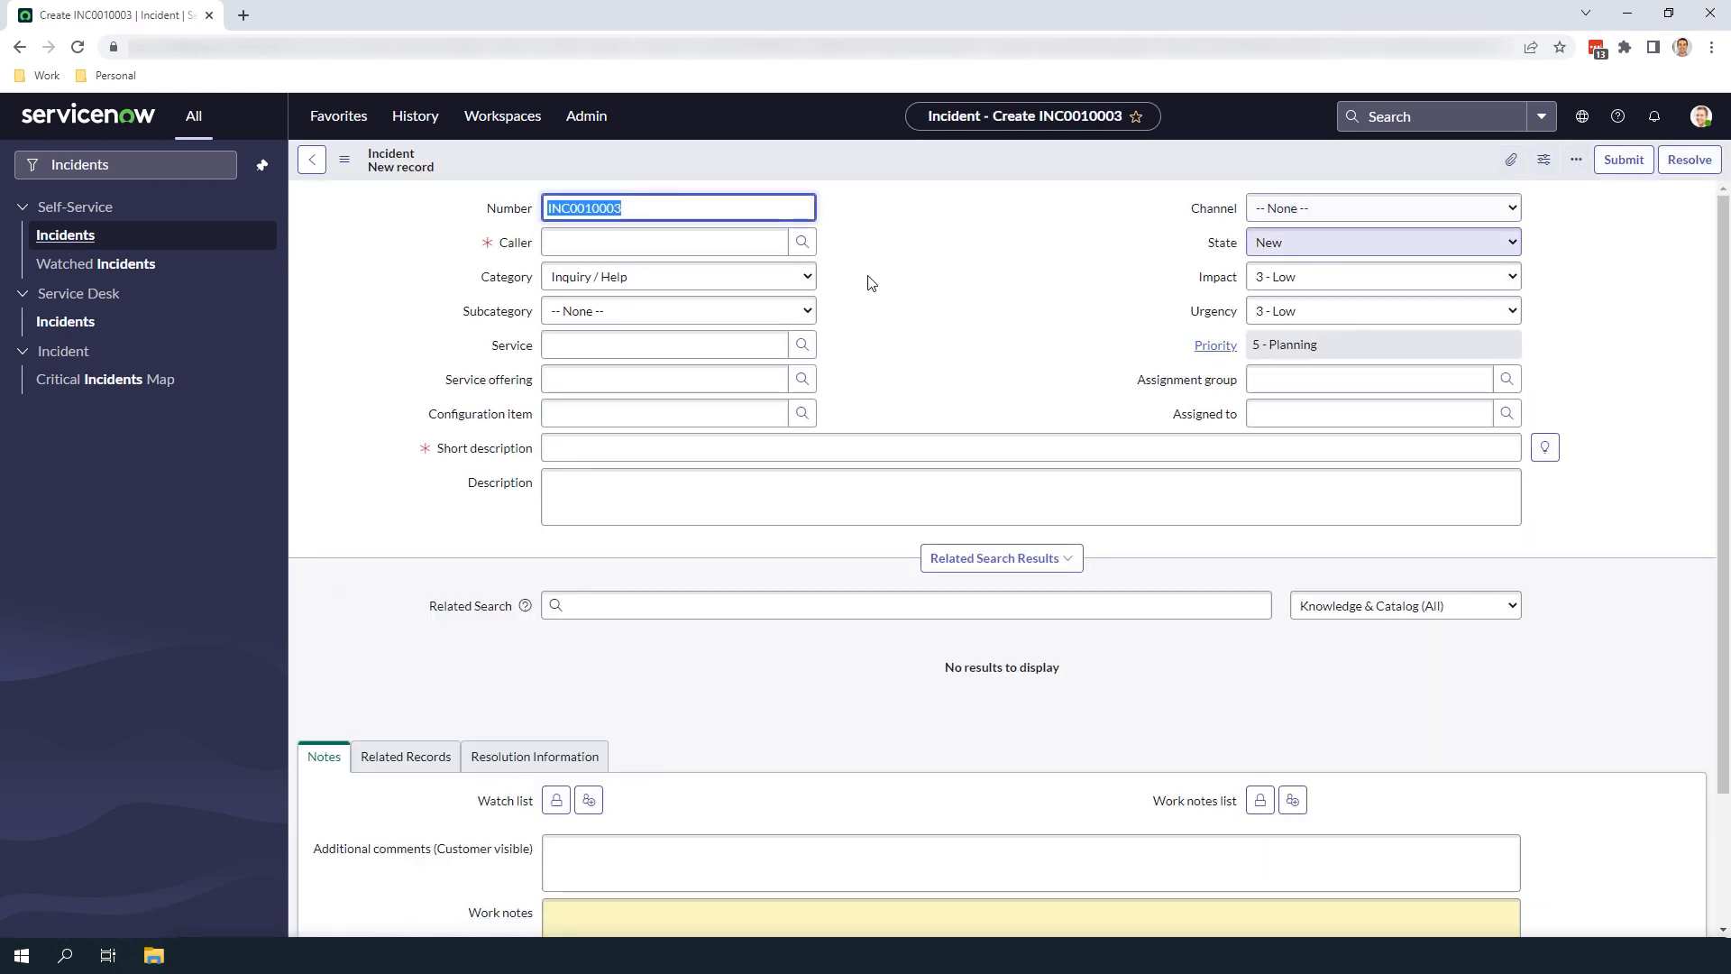
left_click(678, 276)
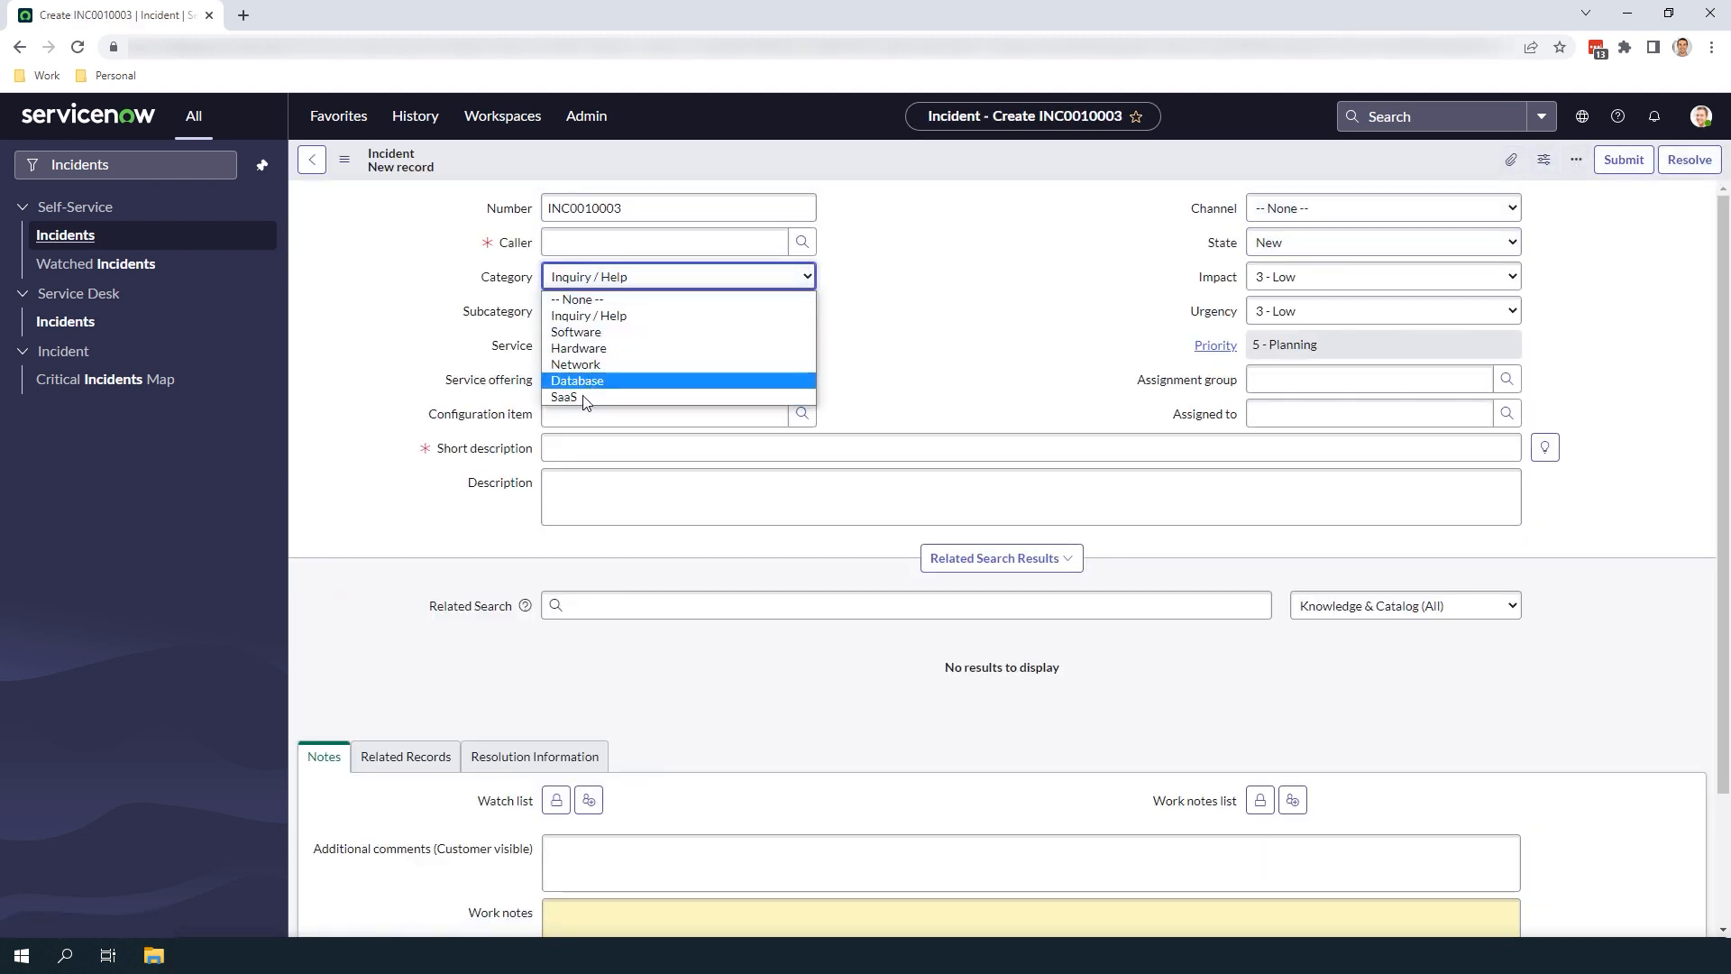
left_click(562, 397)
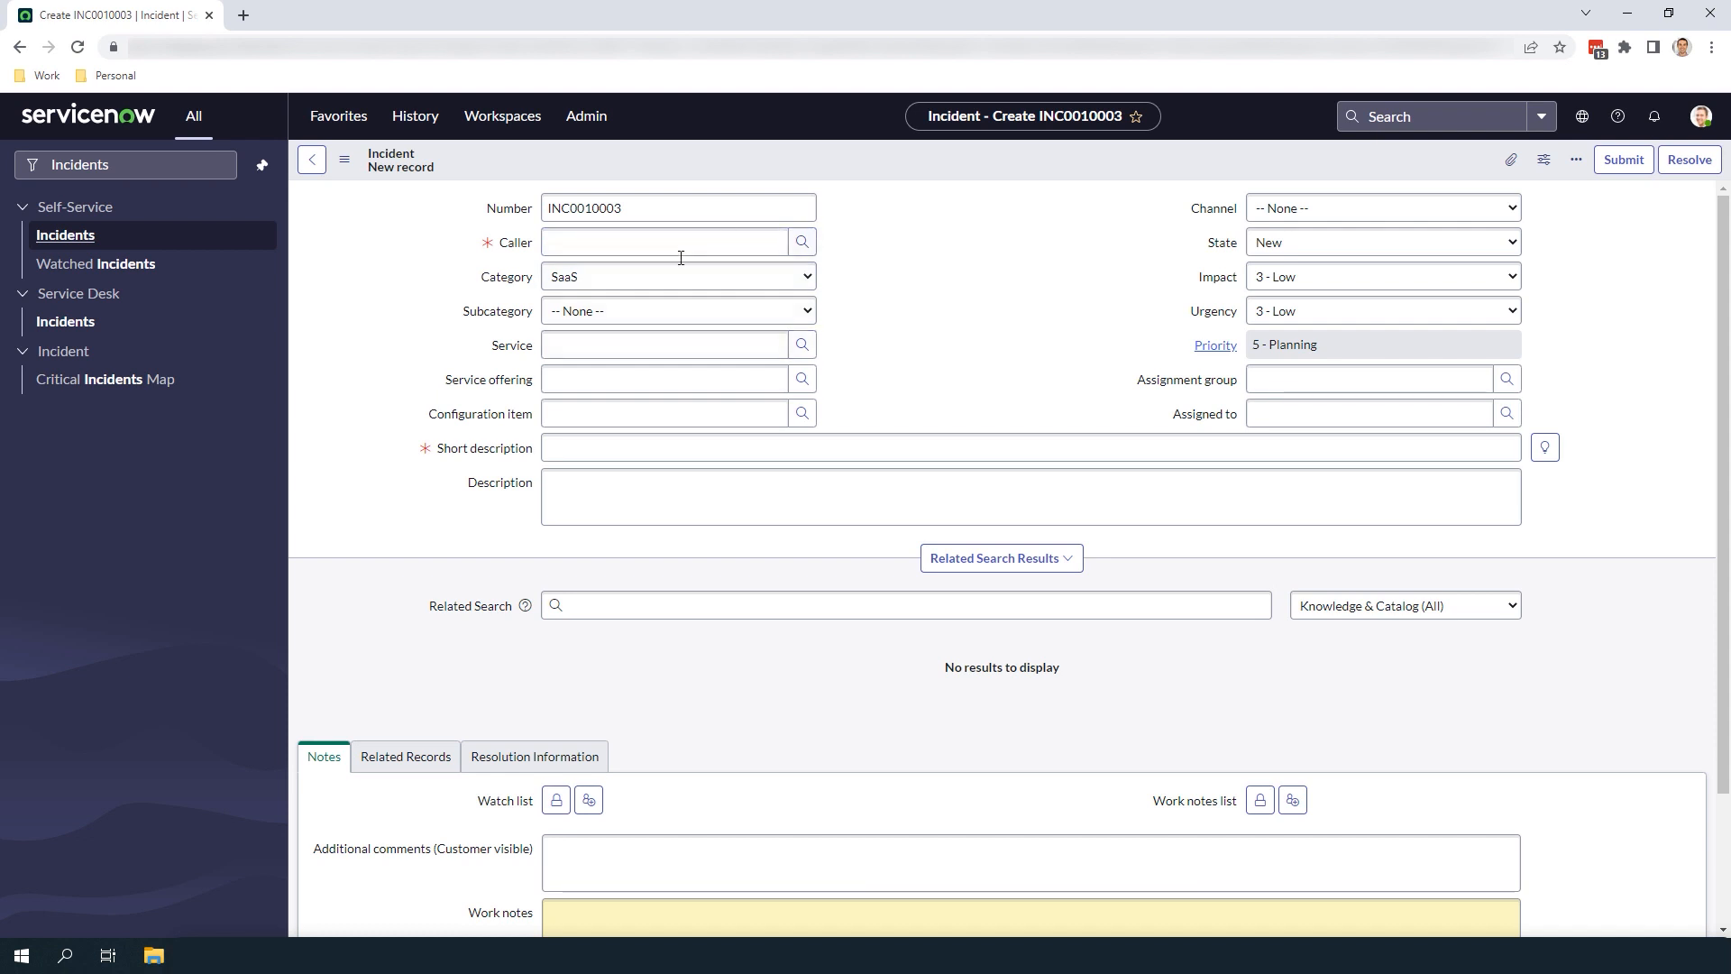
mouse_move(864, 301)
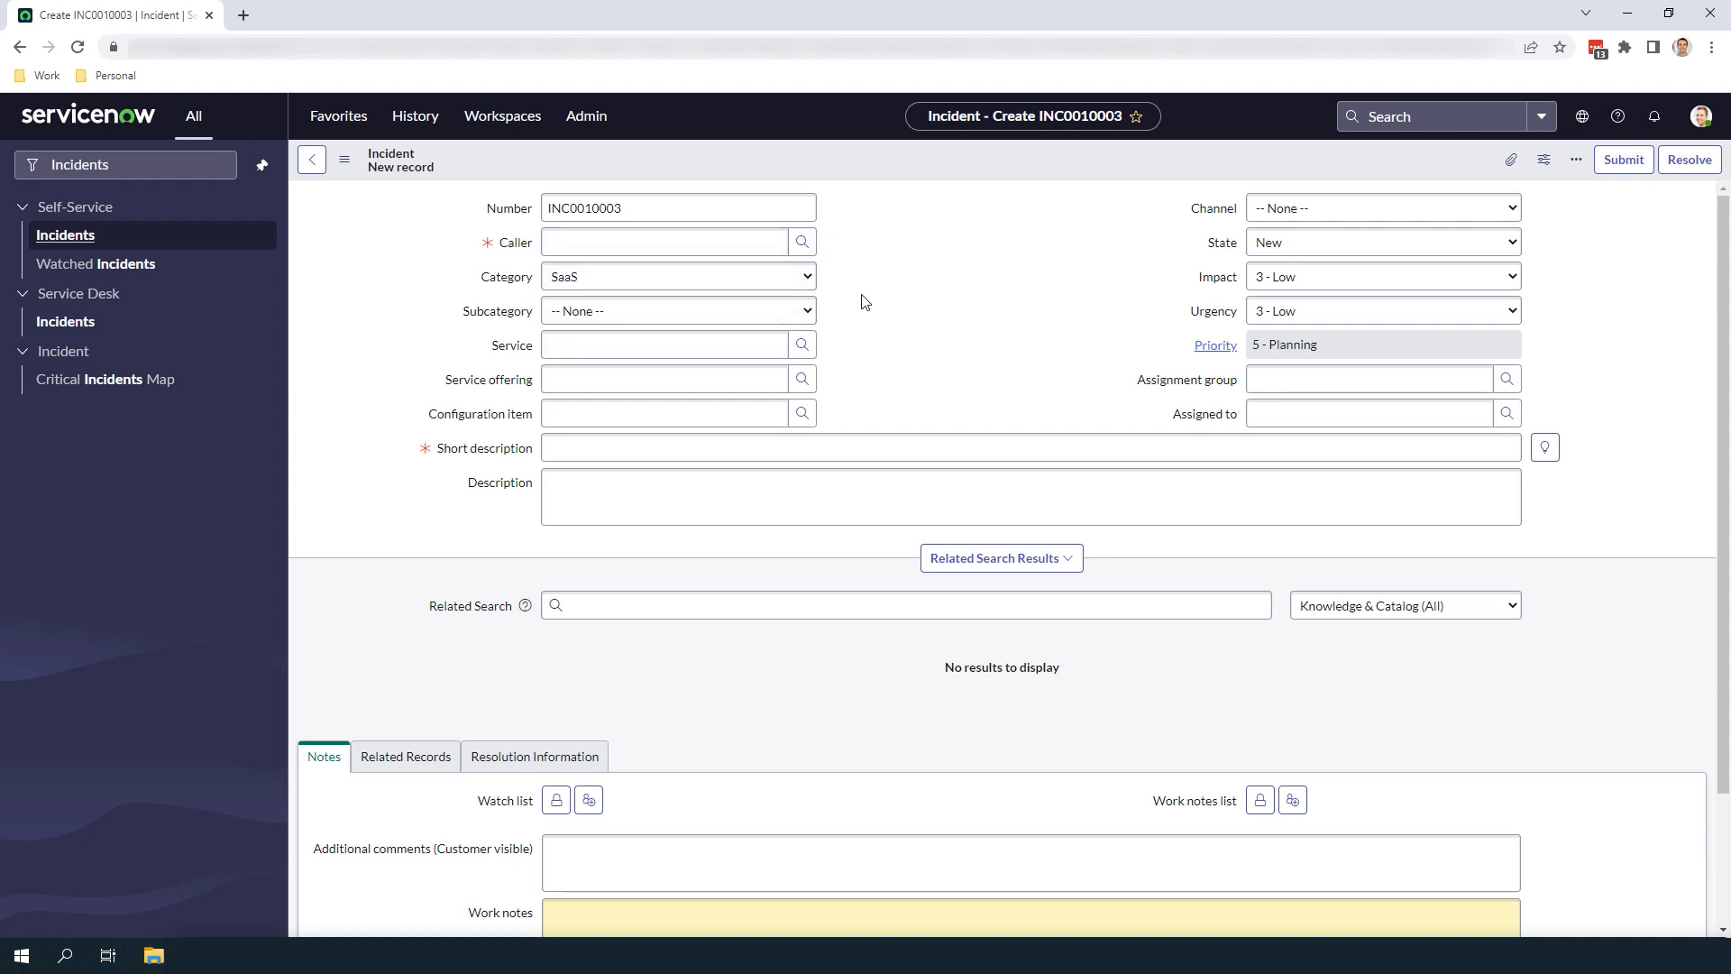